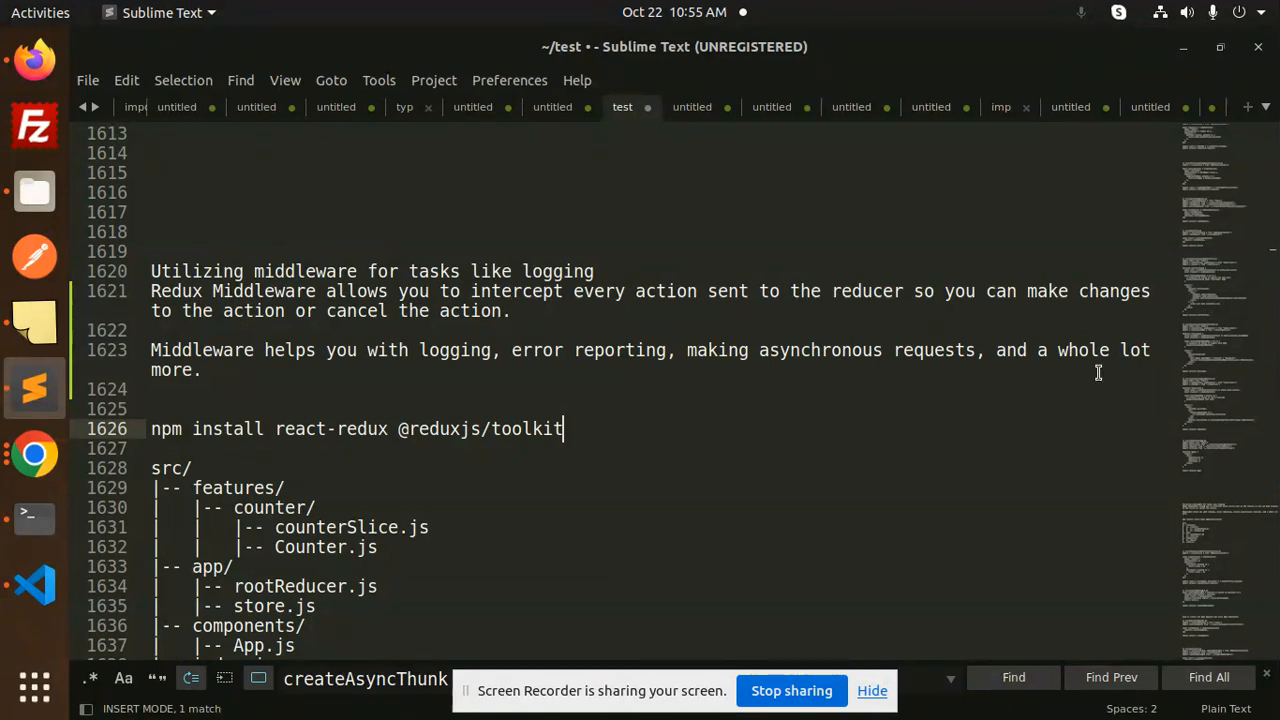
# Highlight the word 'intercept' in the middleware notes.
pyautogui.doubleClick(265, 291)
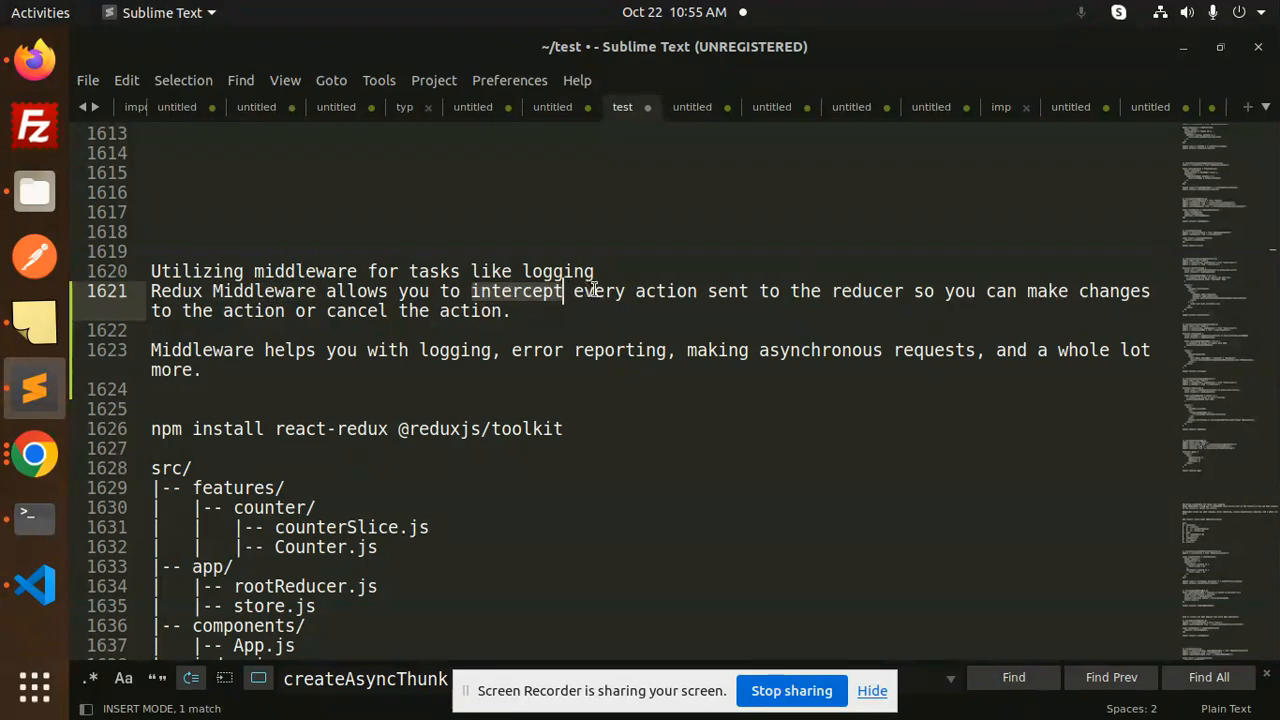
pyautogui.click(726, 291)
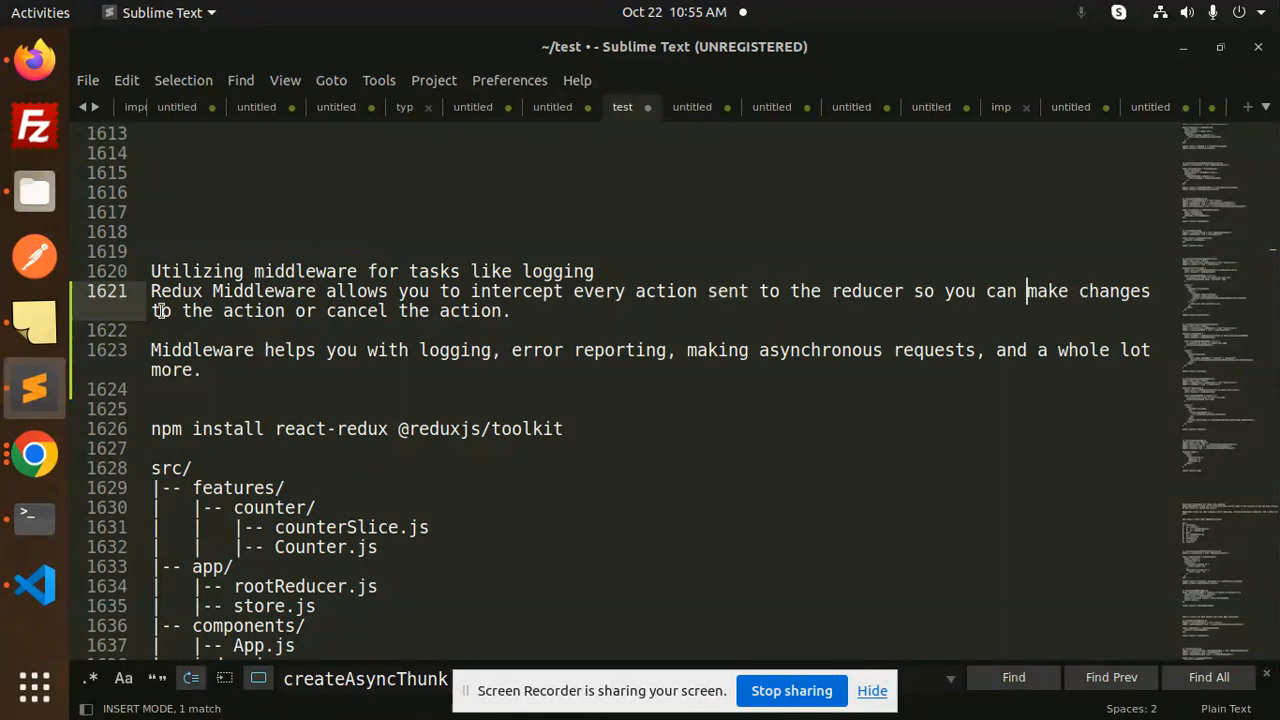
pyautogui.click(509, 311)
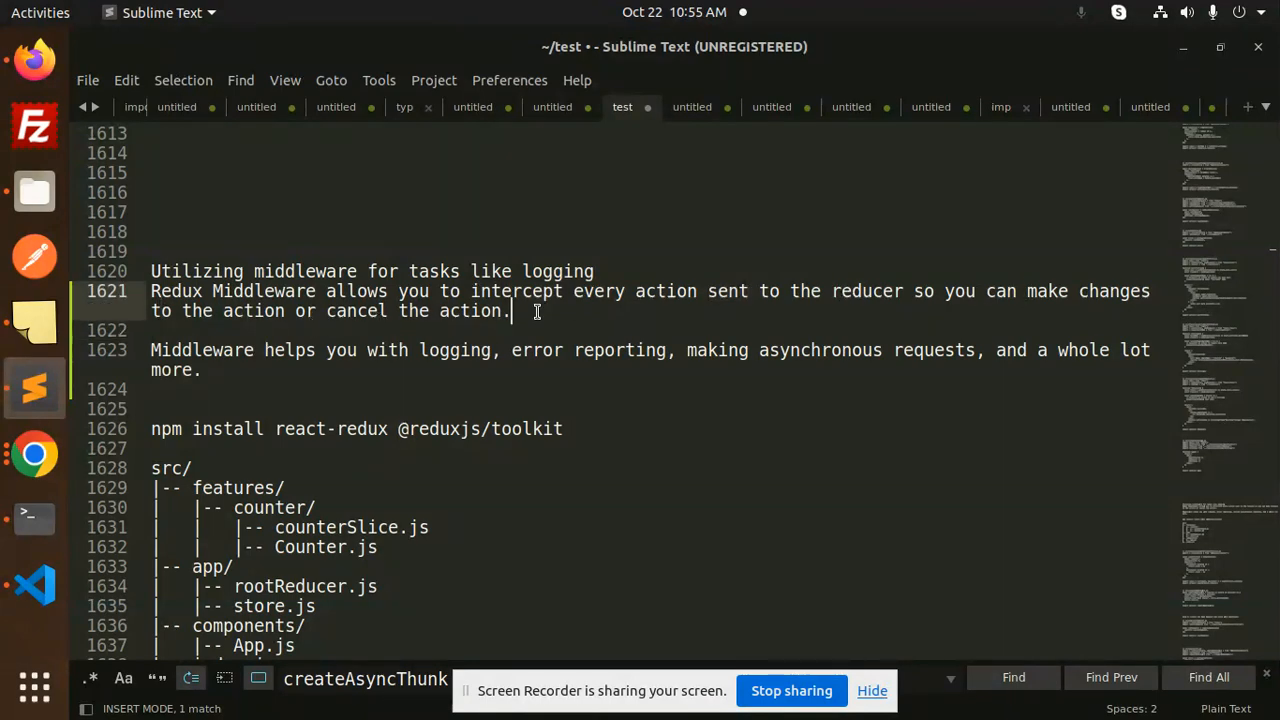
pyautogui.moveTo(218, 349)
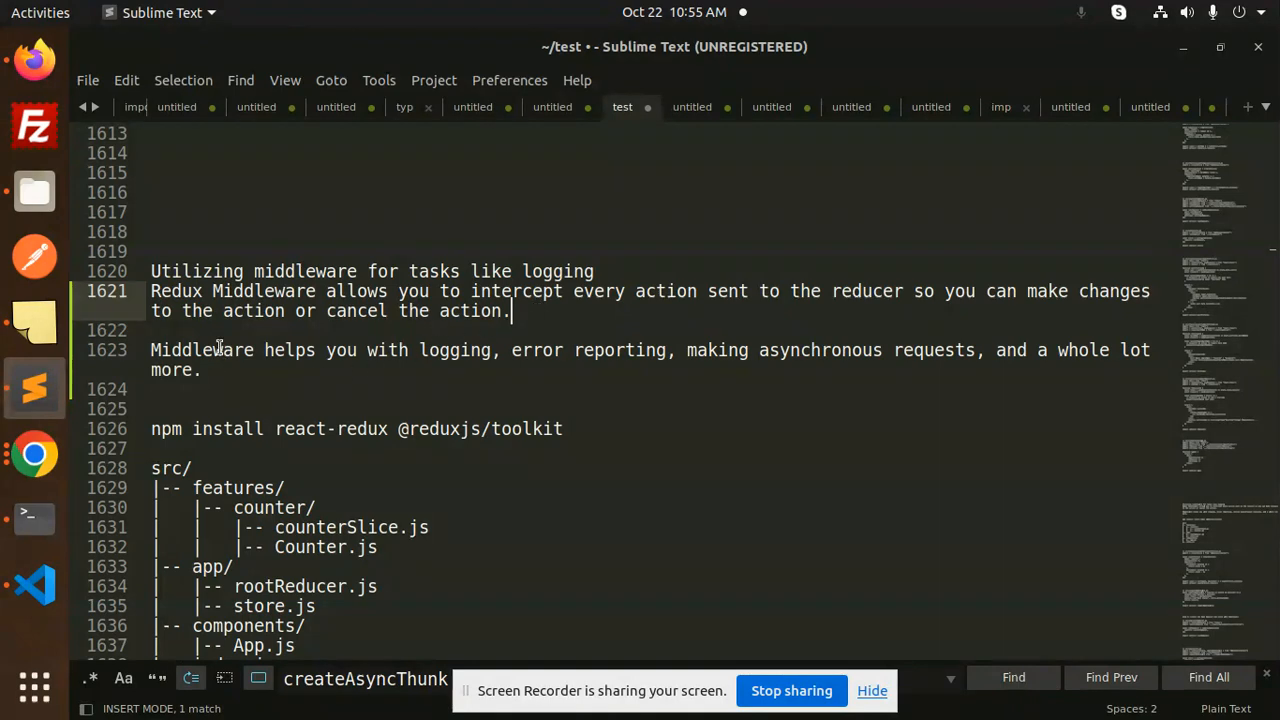
pyautogui.click(455, 350)
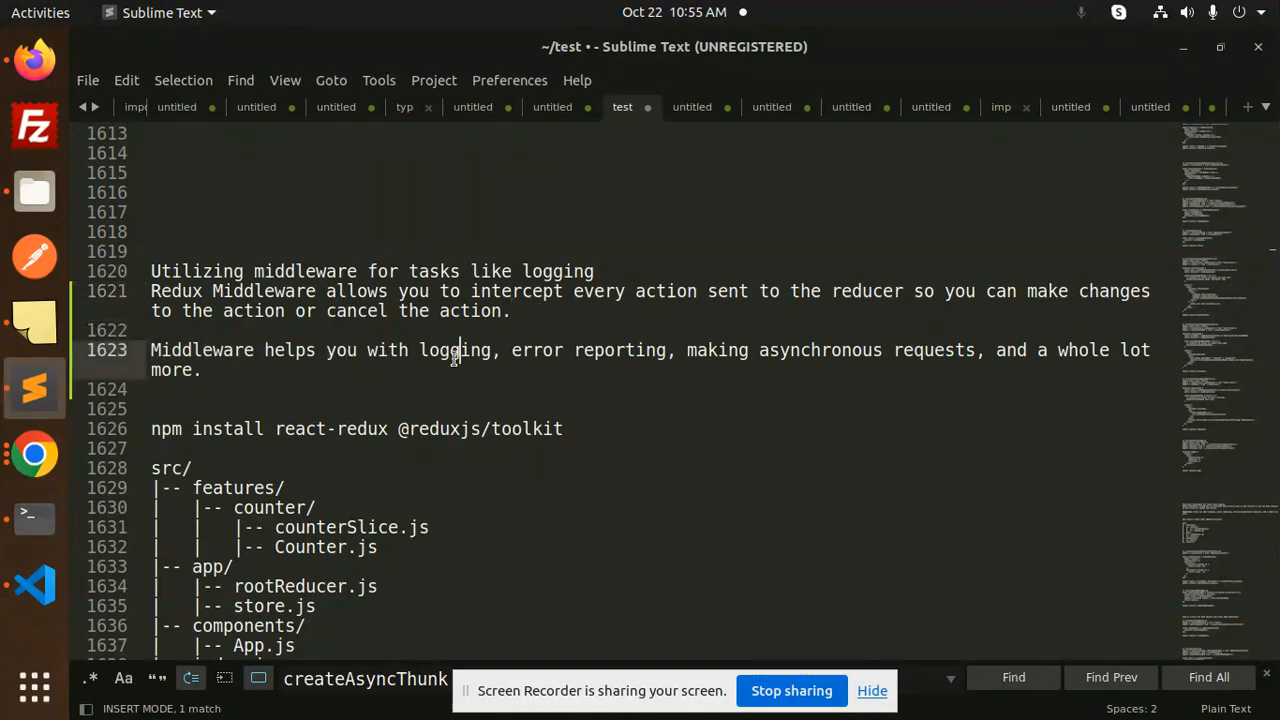
pyautogui.moveTo(617, 350)
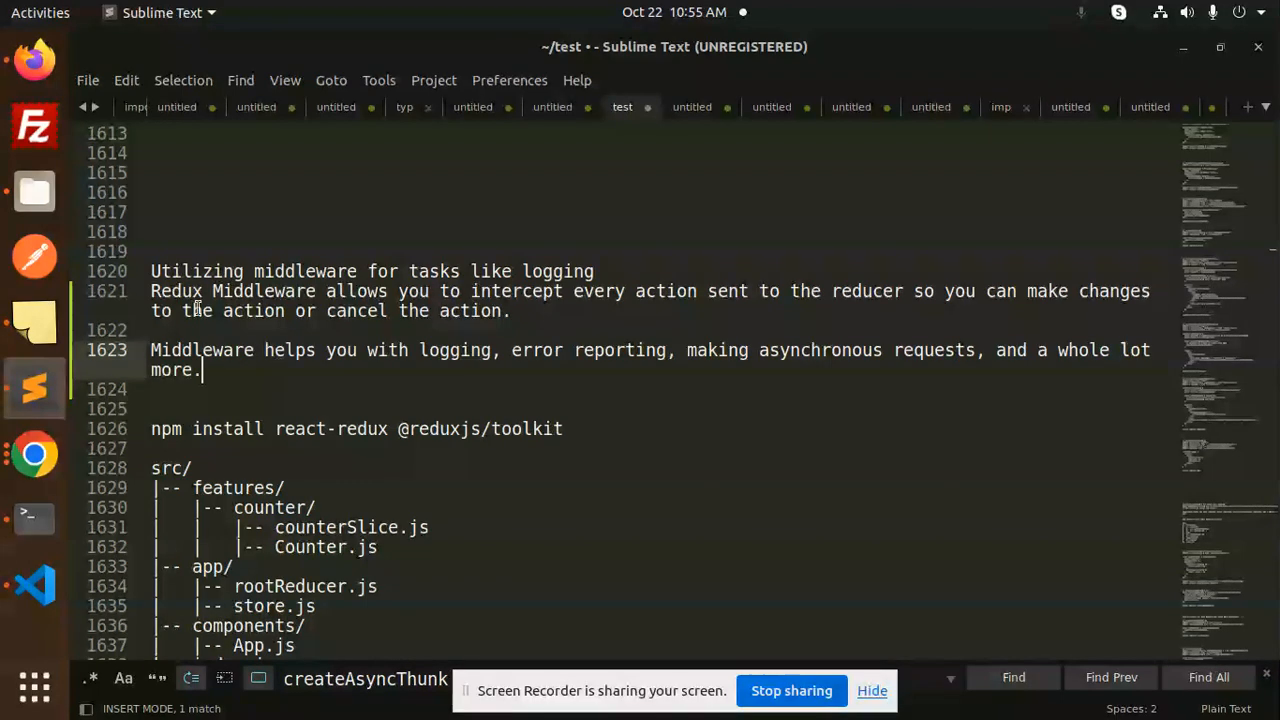
pyautogui.moveTo(34, 60)
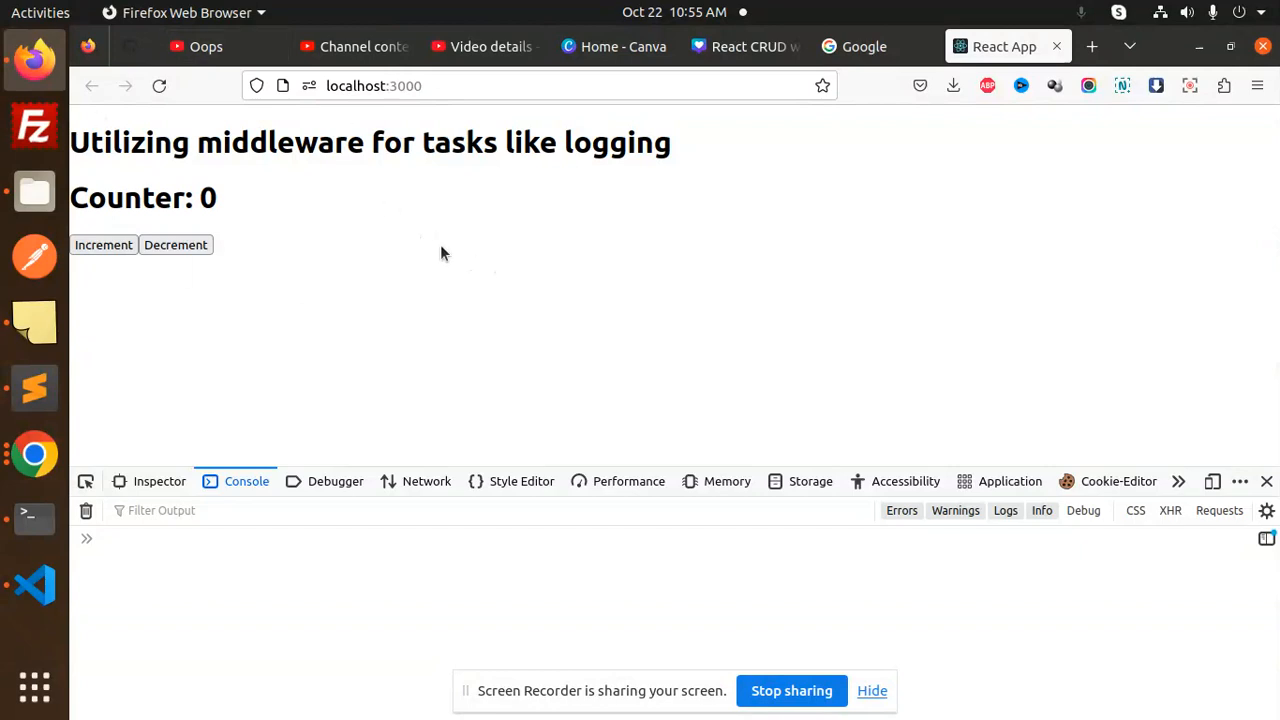
# Increment the counter to 1, then decrement it back to 0, logging both actions.
pyautogui.click(103, 244)
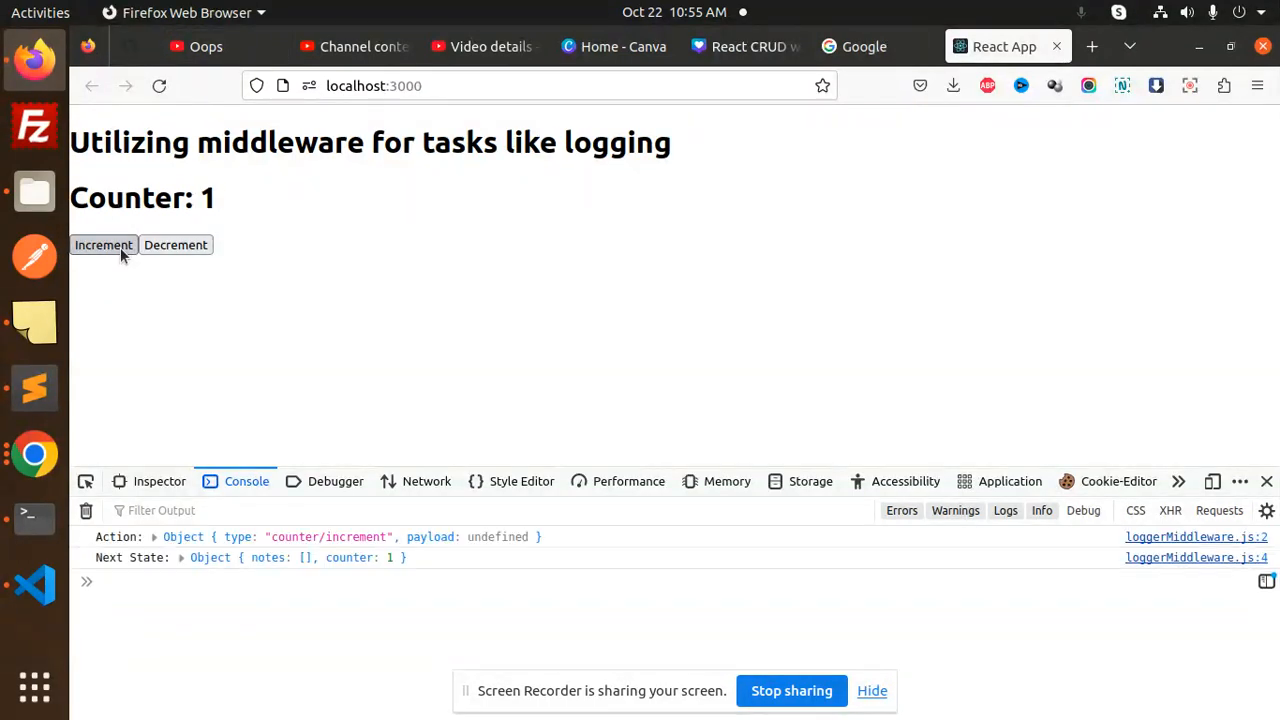
pyautogui.moveTo(250, 565)
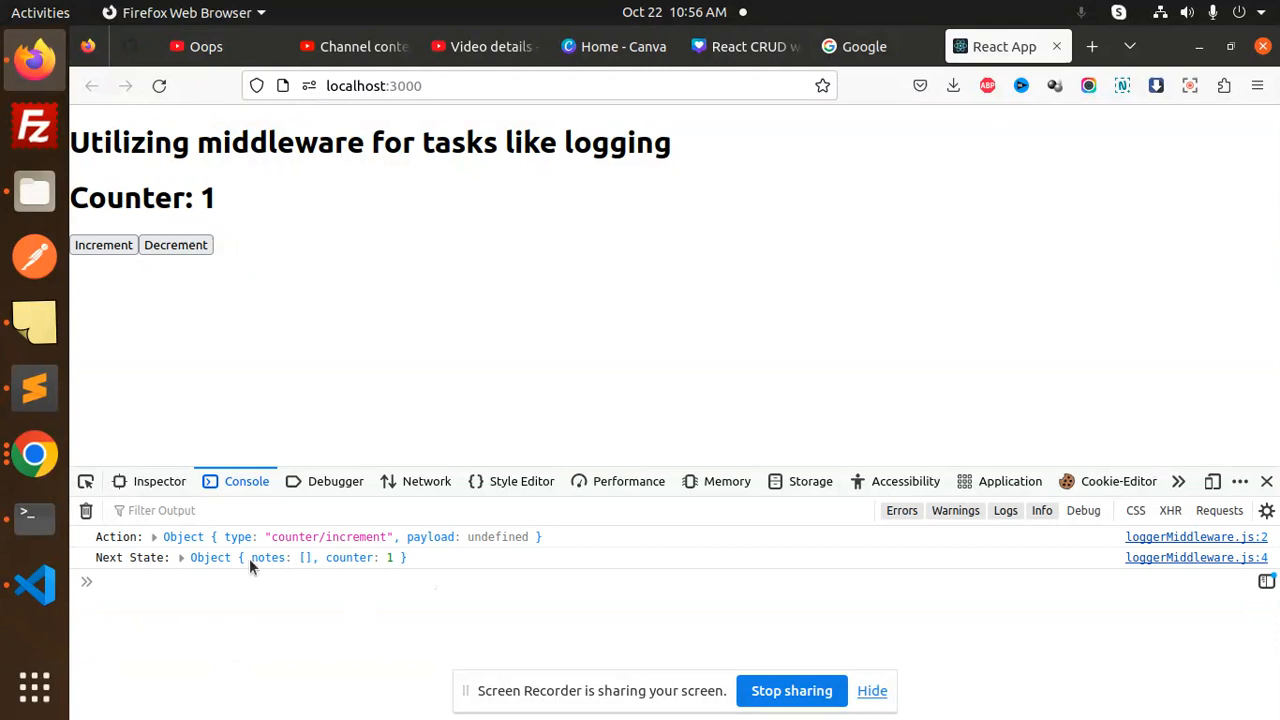
pyautogui.moveTo(350, 553)
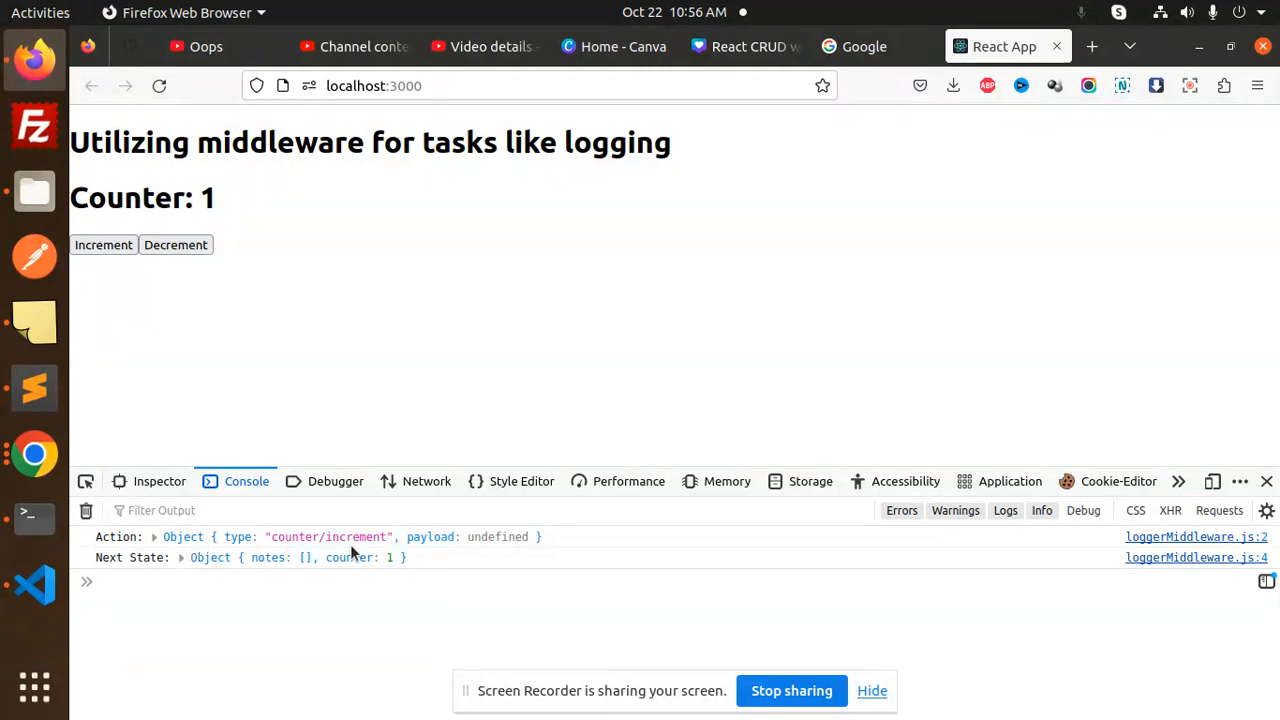
pyautogui.moveTo(103, 250)
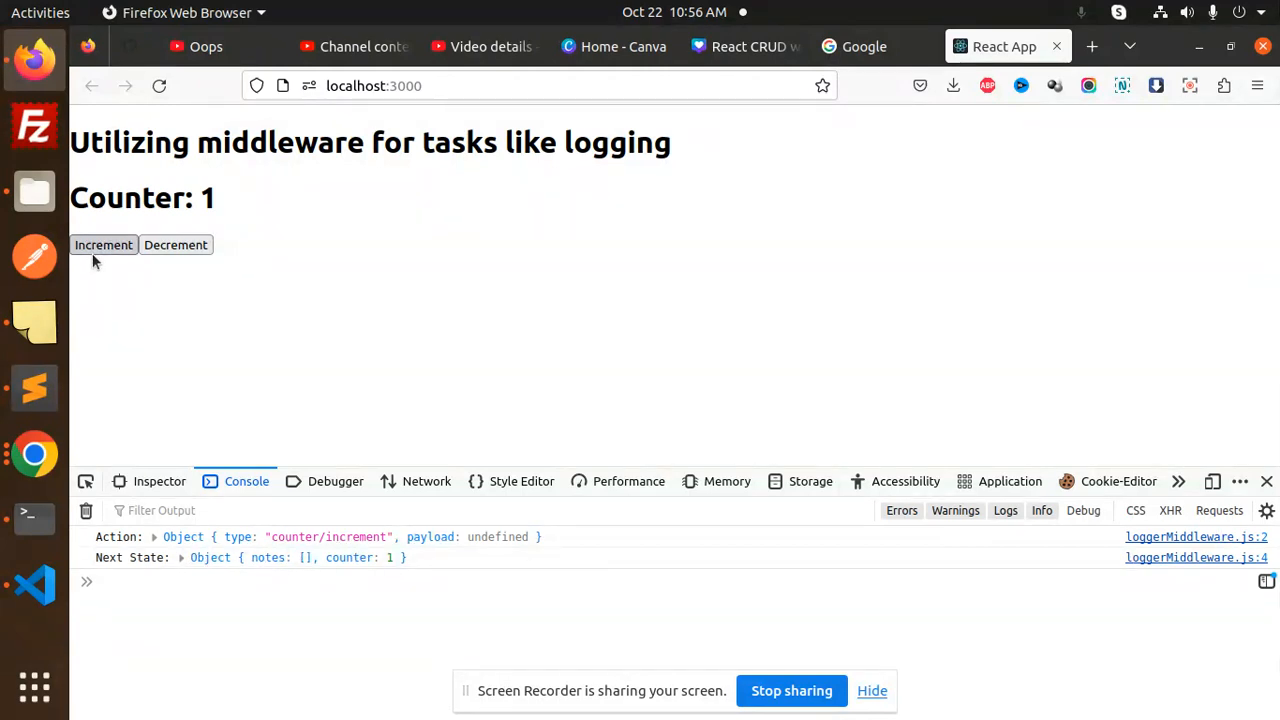
pyautogui.moveTo(317, 572)
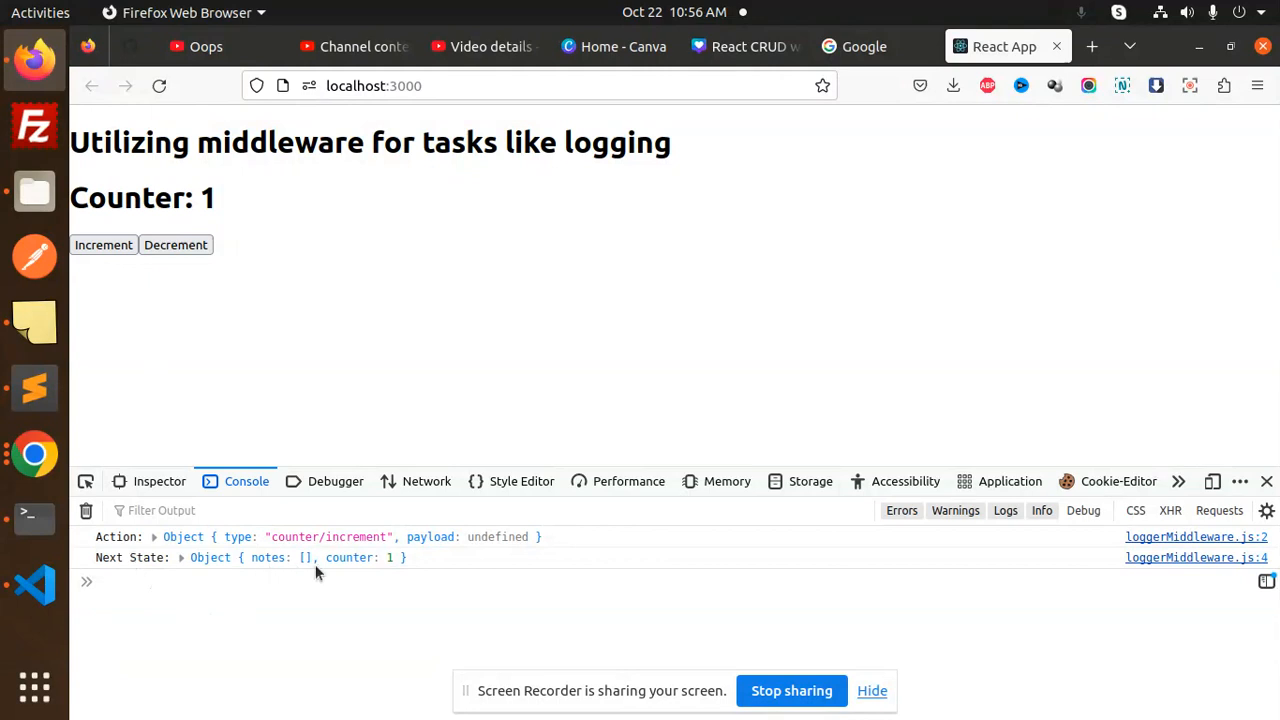
pyautogui.moveTo(398, 570)
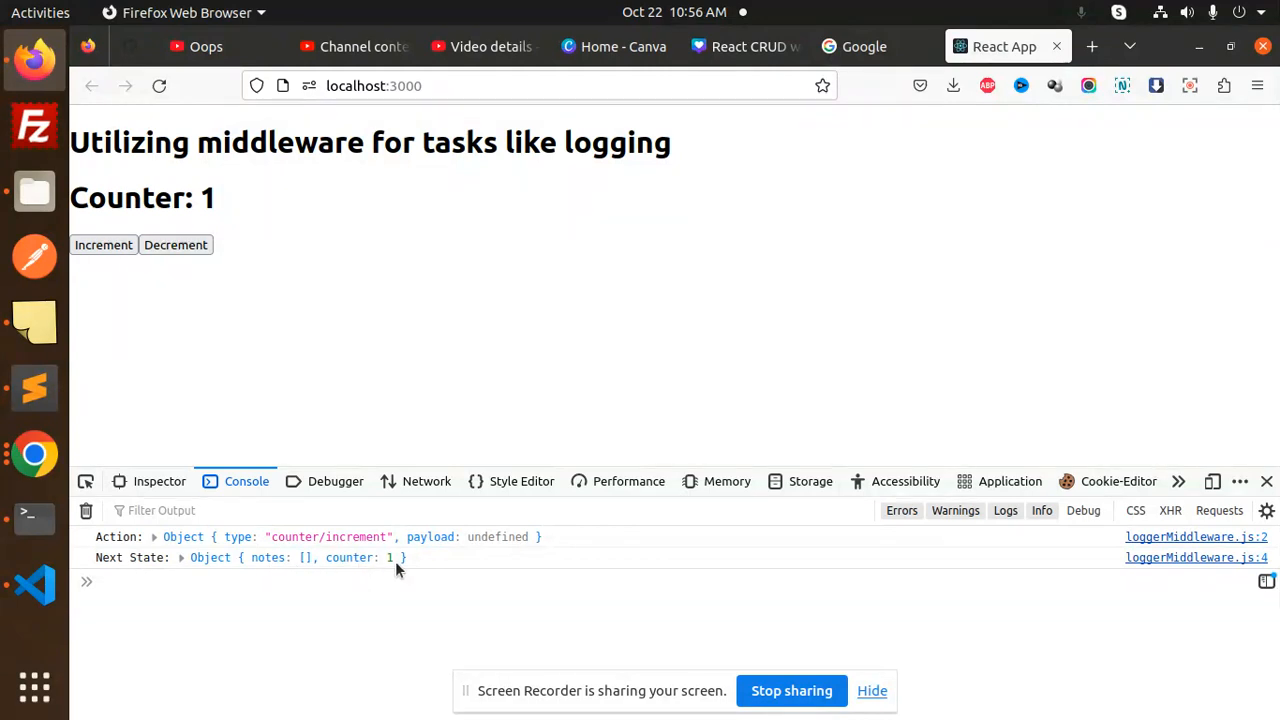
pyautogui.moveTo(175, 244)
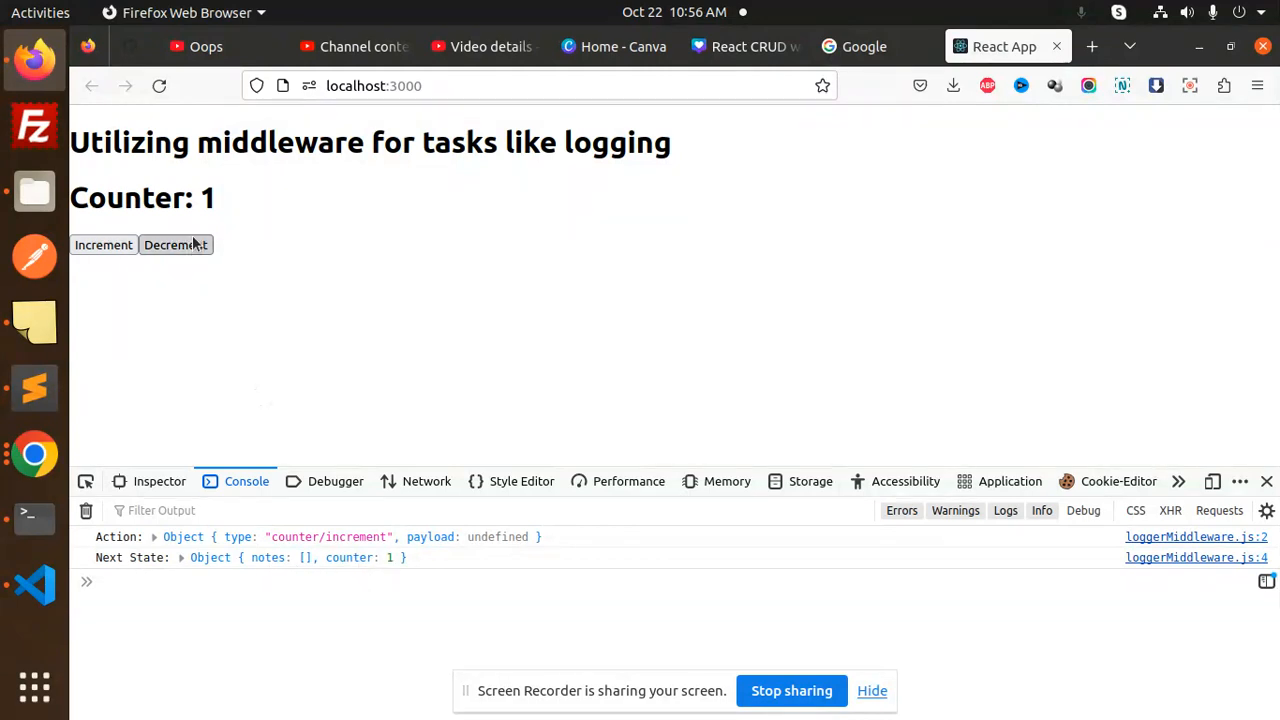
pyautogui.click(175, 244)
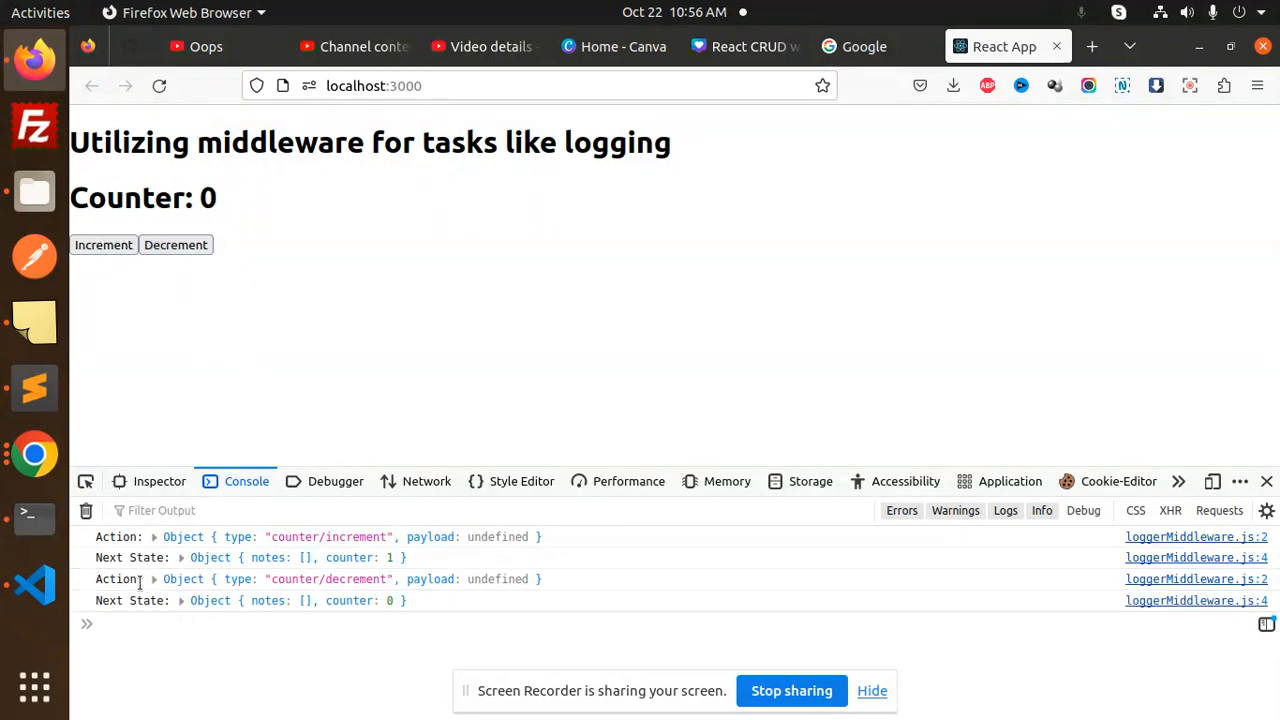
pyautogui.moveTo(388, 594)
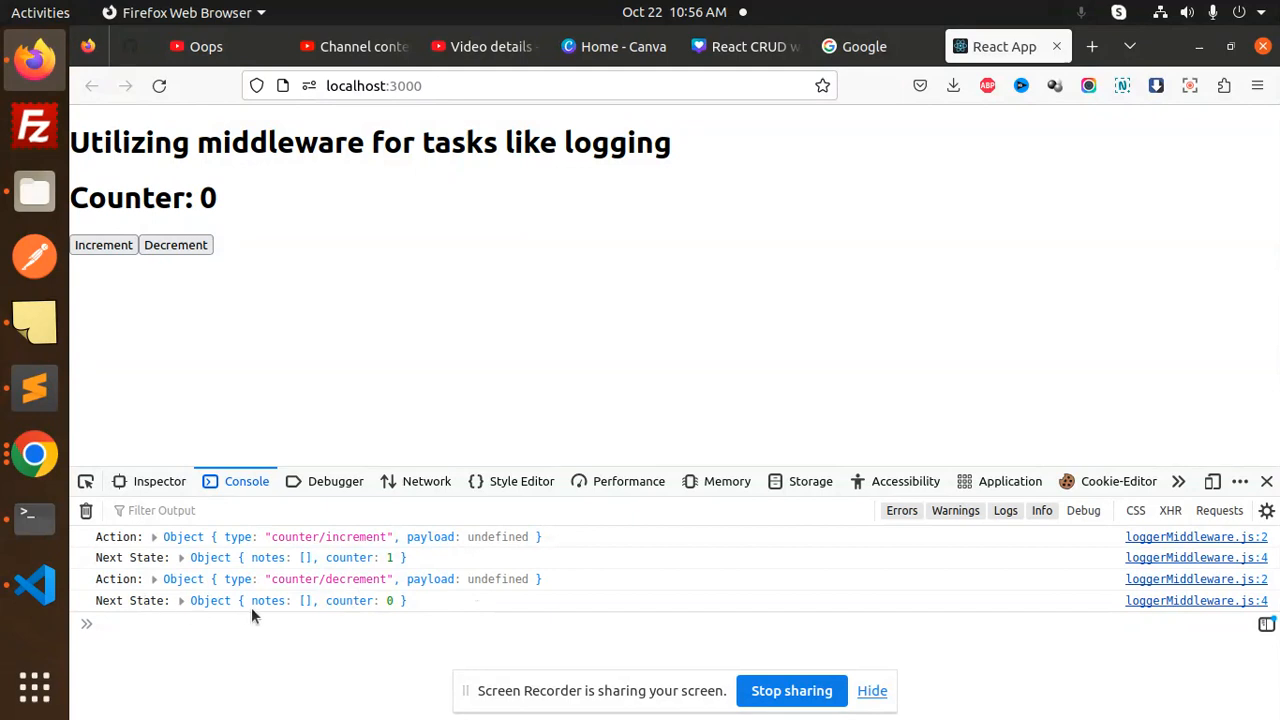
pyautogui.moveTo(405, 610)
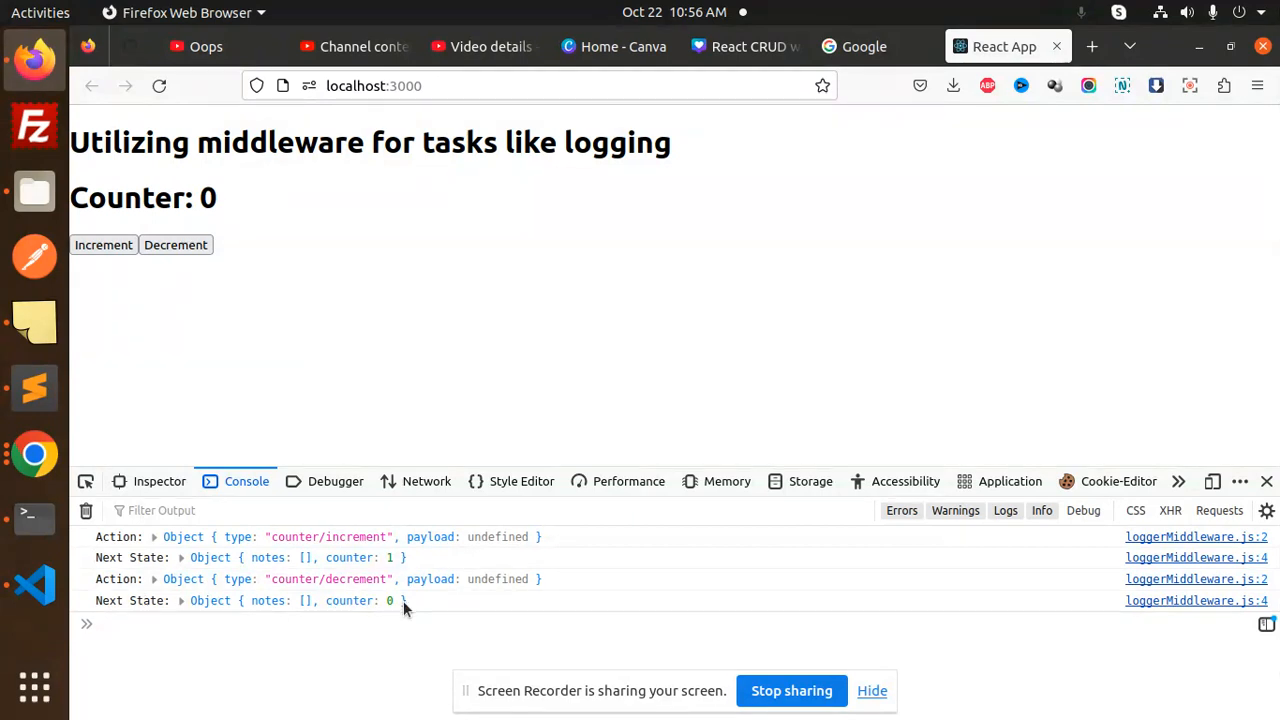
pyautogui.moveTo(548, 242)
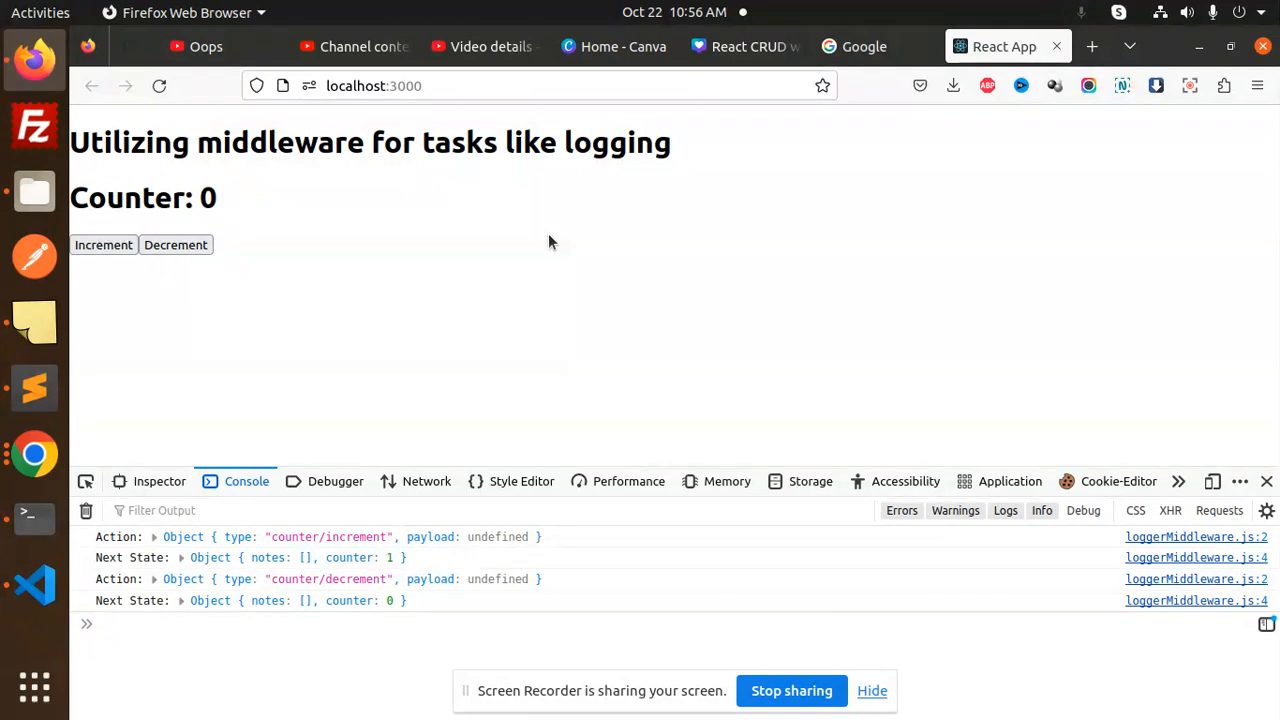
pyautogui.moveTo(540, 246)
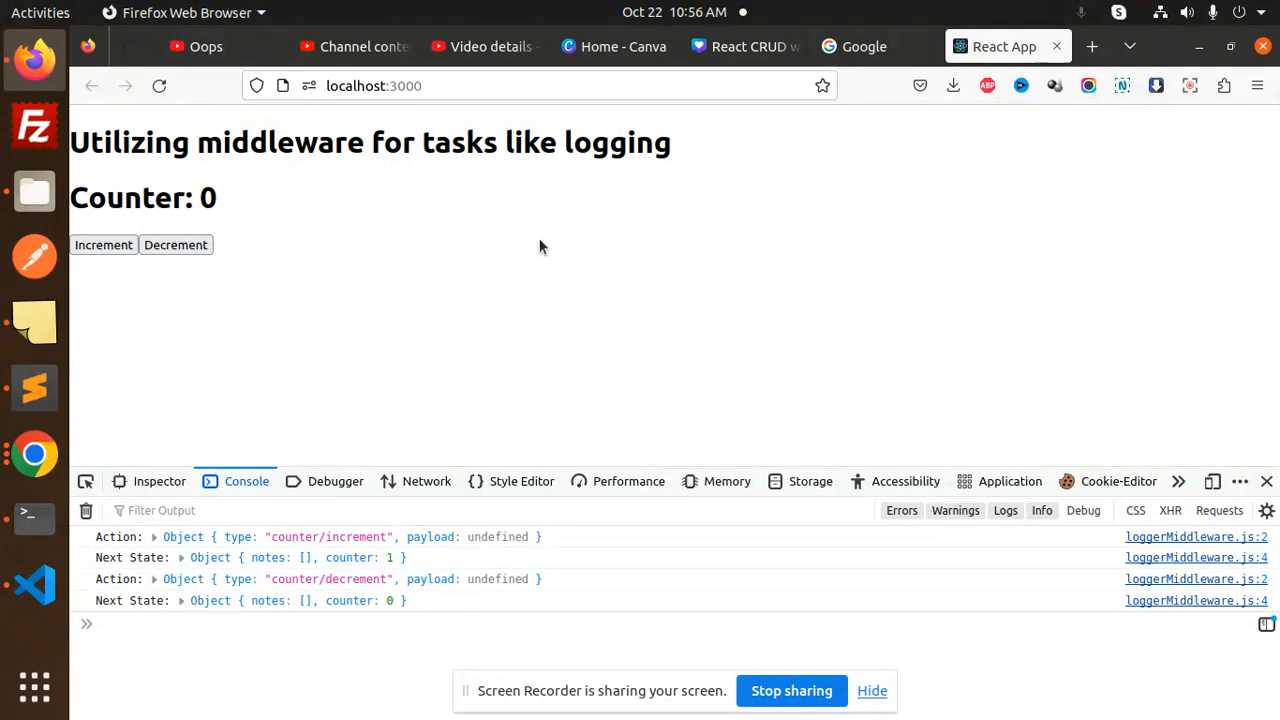
pyautogui.click(34, 584)
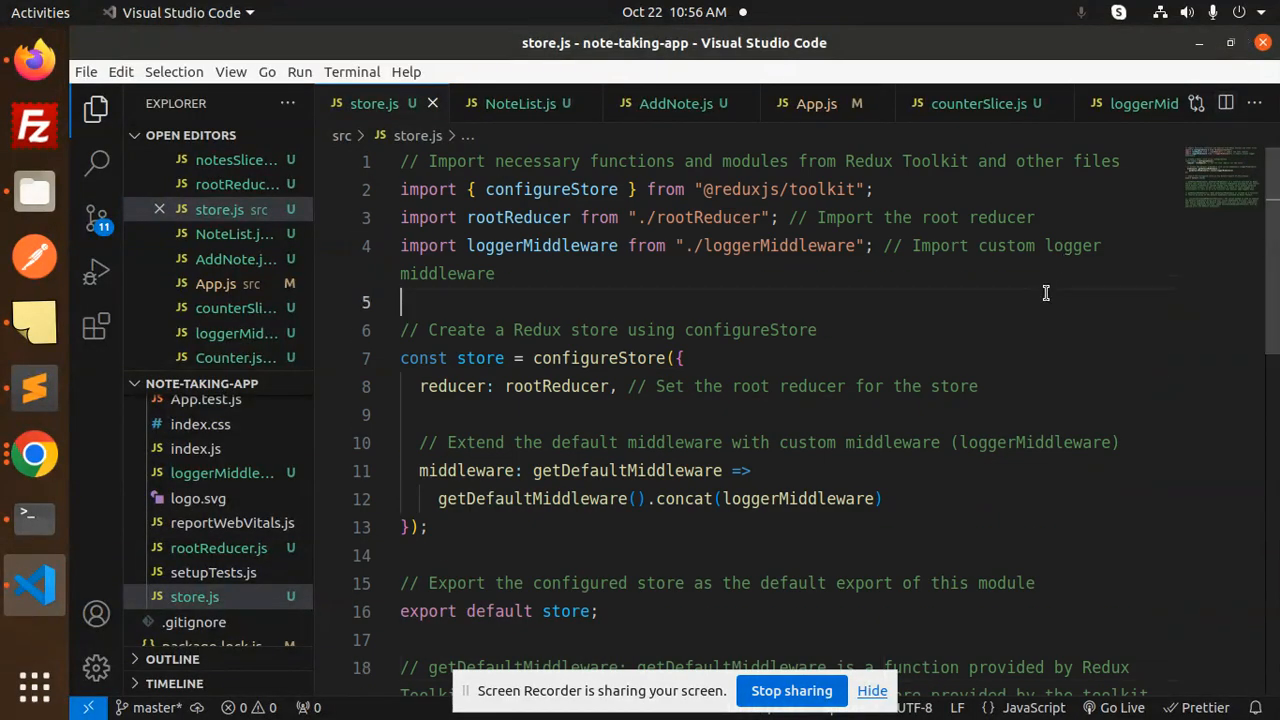
pyautogui.moveTo(983, 261)
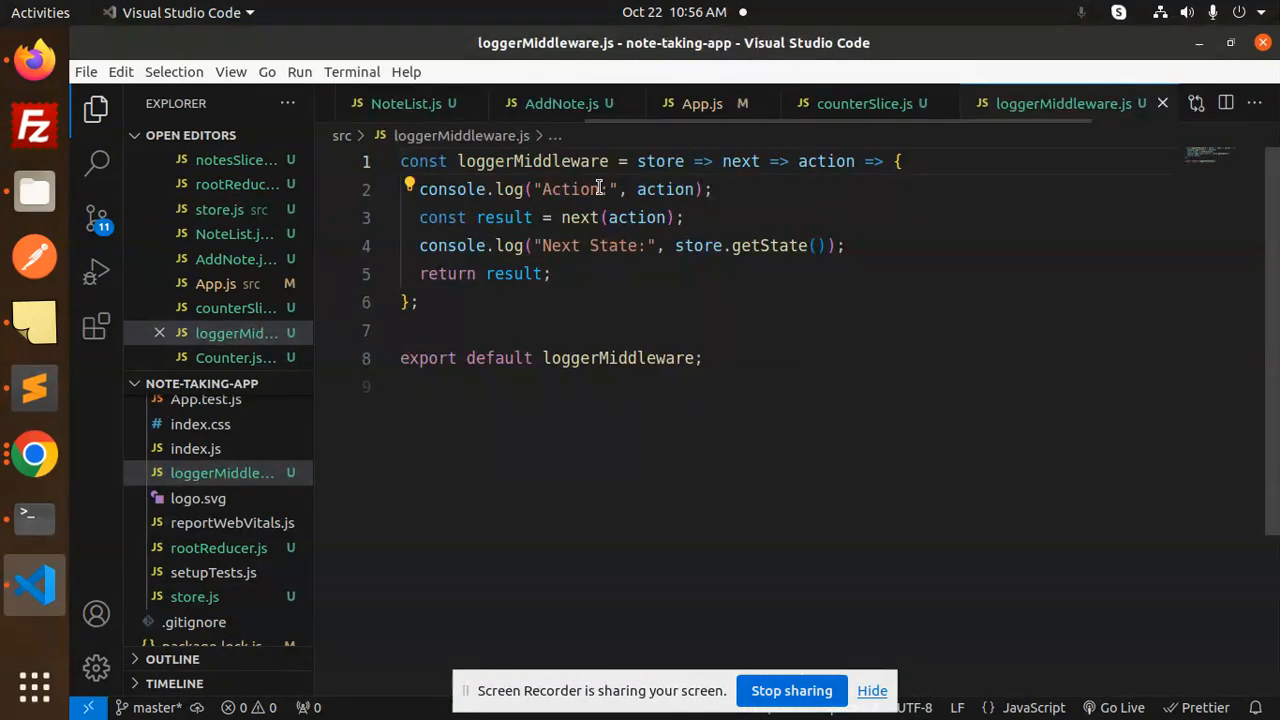
# Highlight the Action label, Next State message and store.getState in loggerMiddleware.js, then return to store.js.
pyautogui.doubleClick(660, 161)
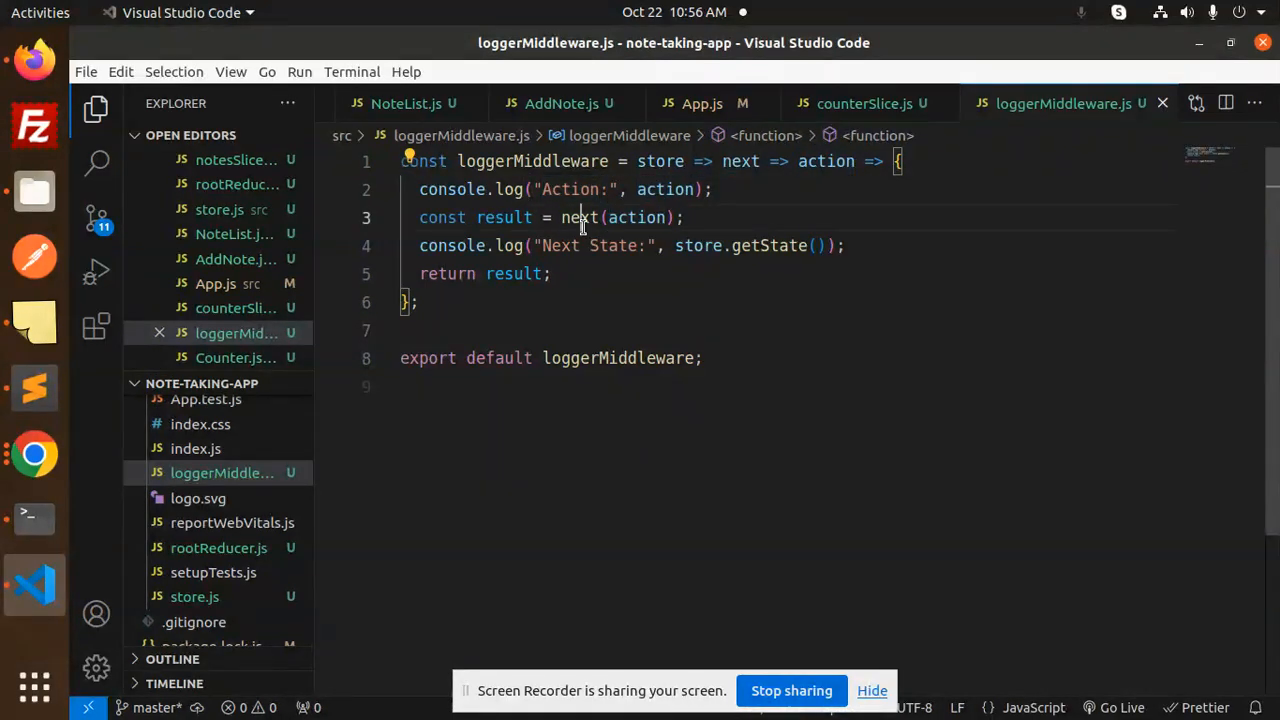
pyautogui.doubleClick(592, 245)
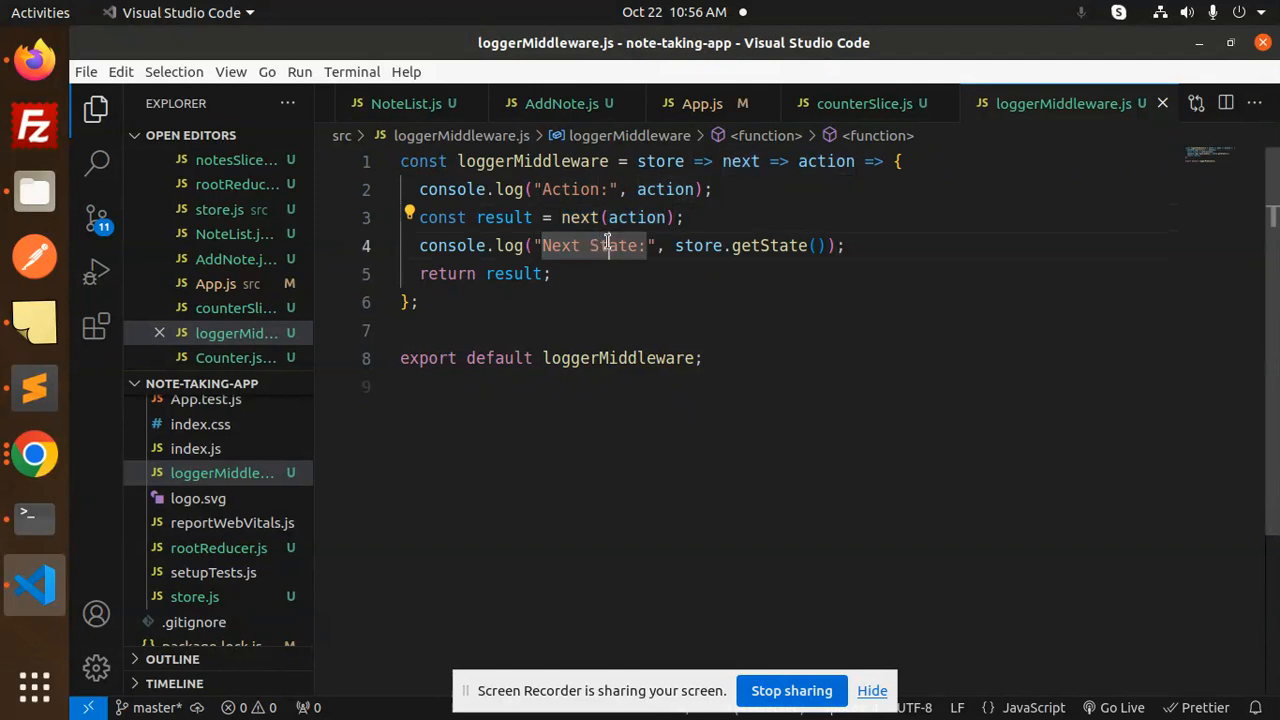
pyautogui.doubleClick(697, 245)
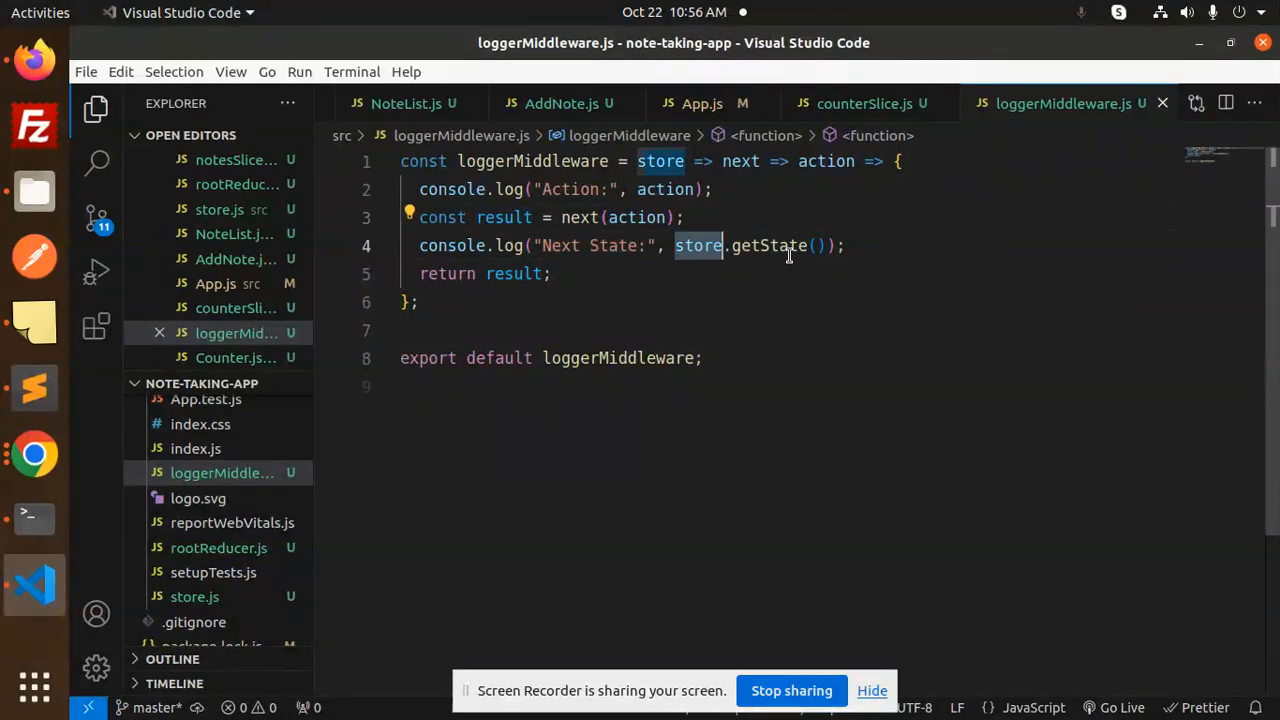
pyautogui.click(551, 273)
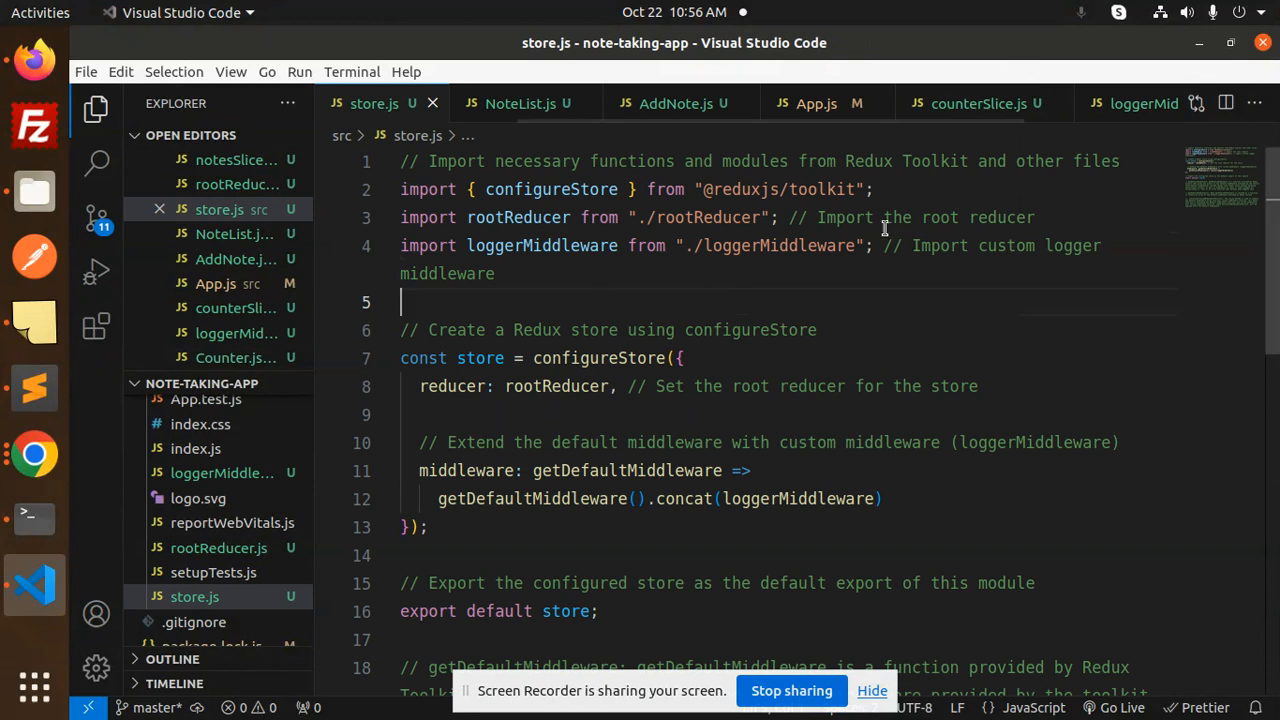
pyautogui.moveTo(770, 245)
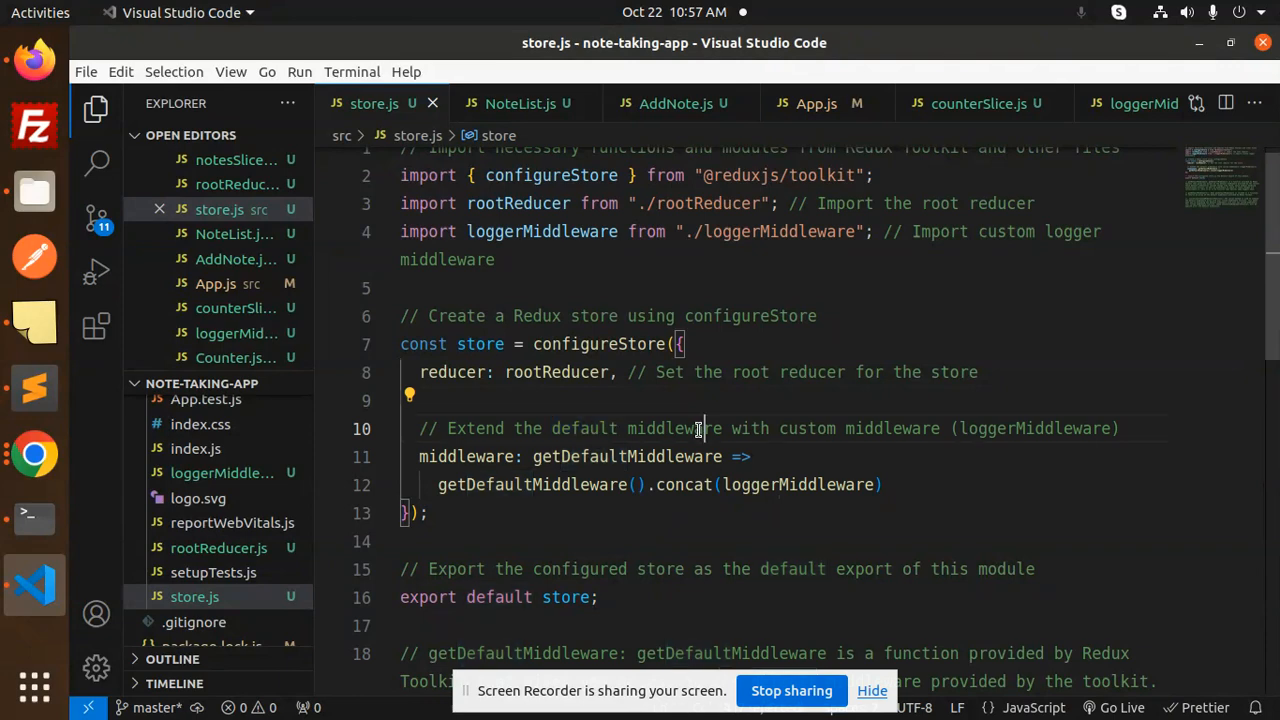
pyautogui.doubleClick(1035, 428)
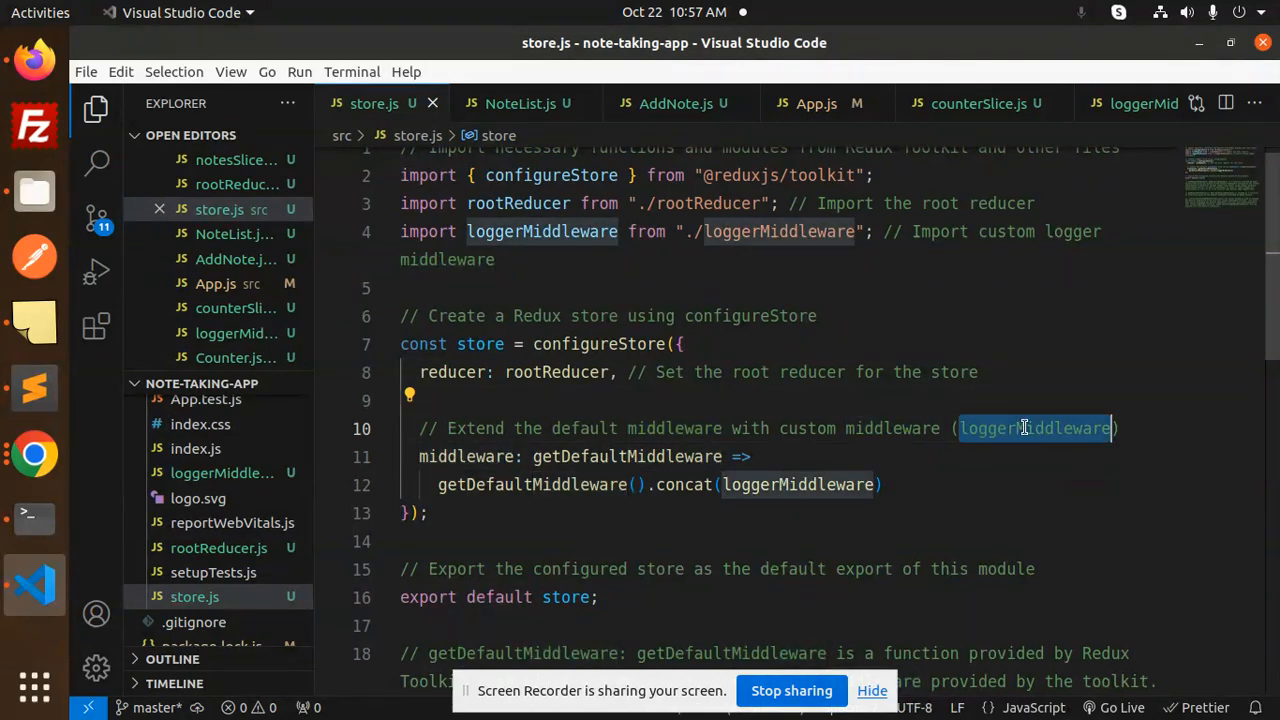
pyautogui.doubleClick(626, 456)
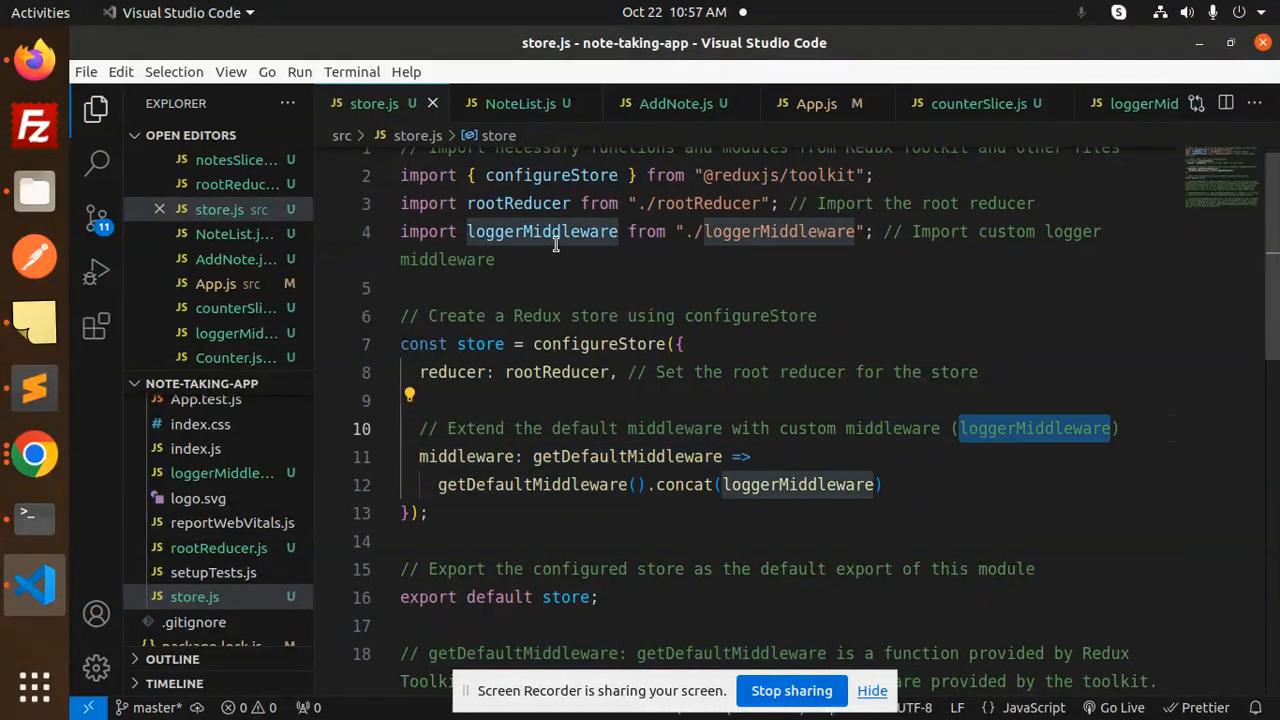
pyautogui.click(521, 485)
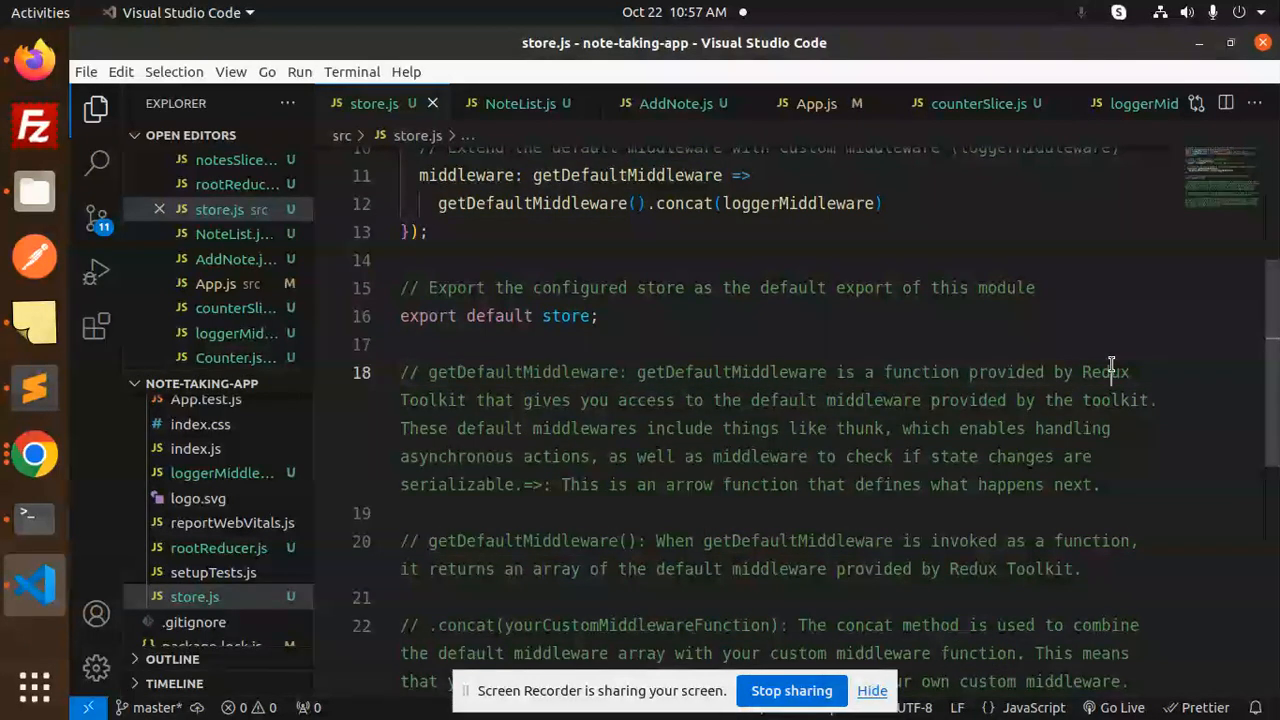
pyautogui.doubleClick(646, 400)
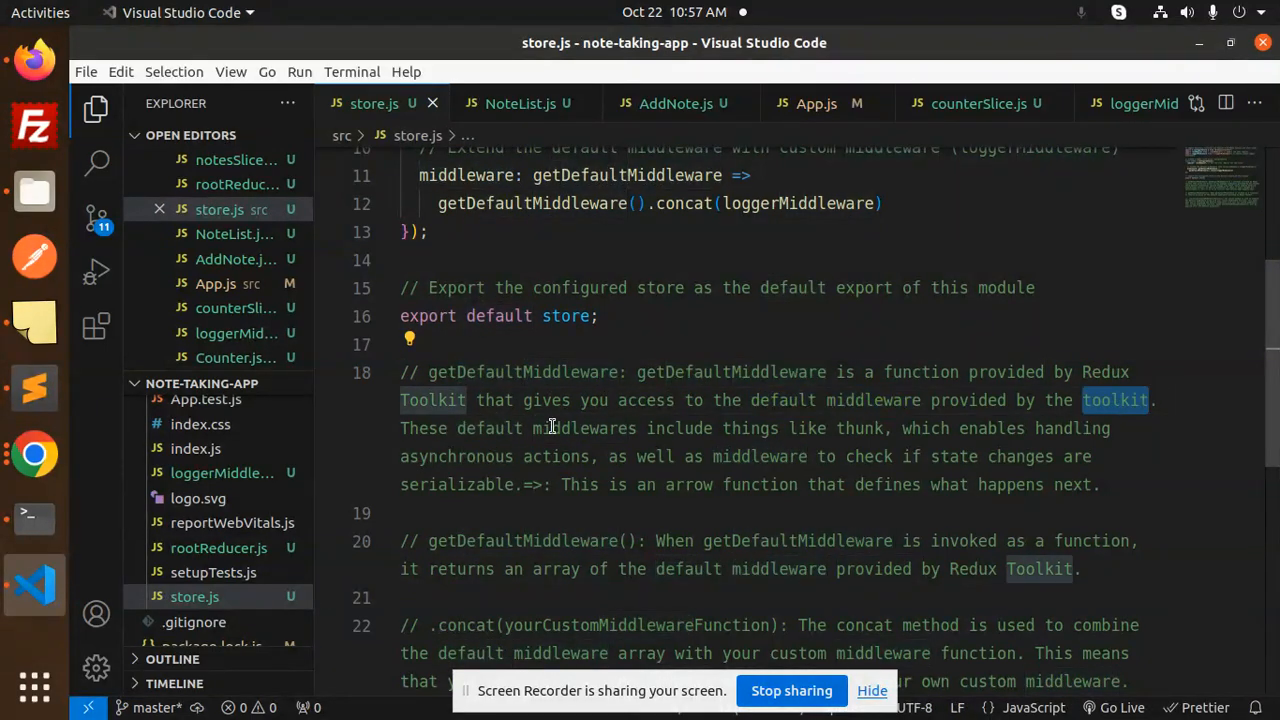
pyautogui.doubleClick(677, 428)
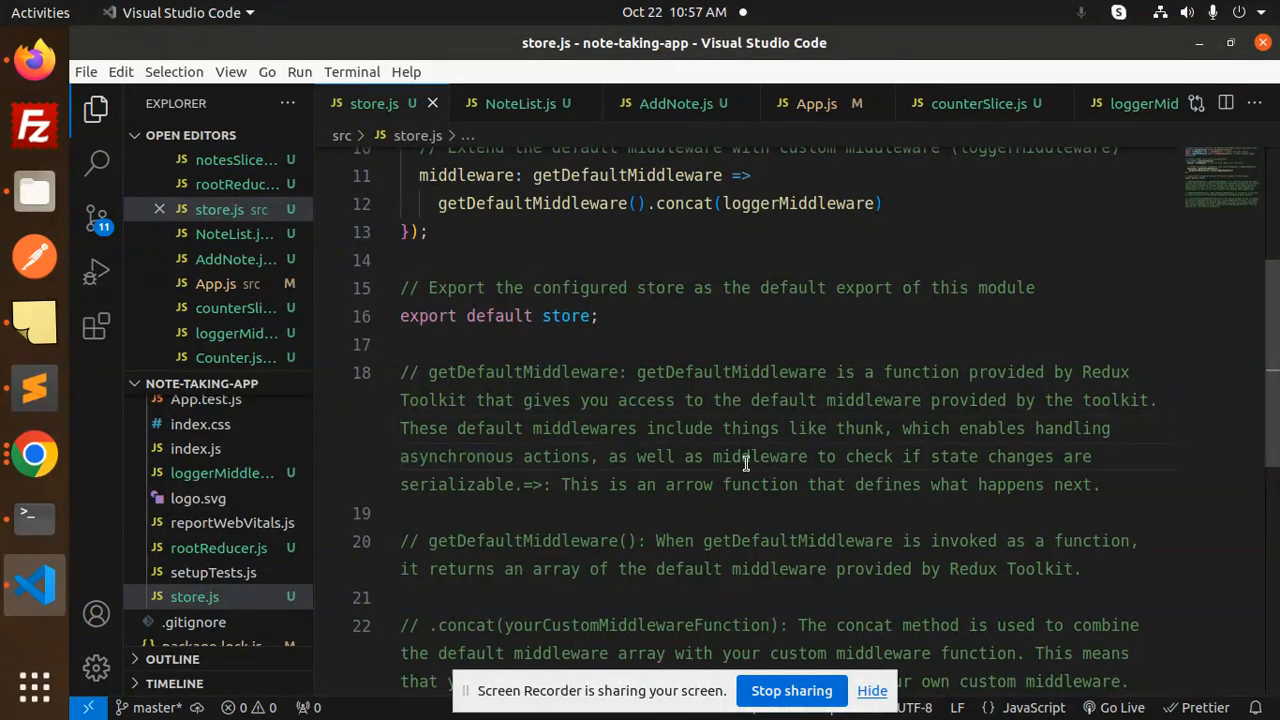
pyautogui.moveTo(1035, 465)
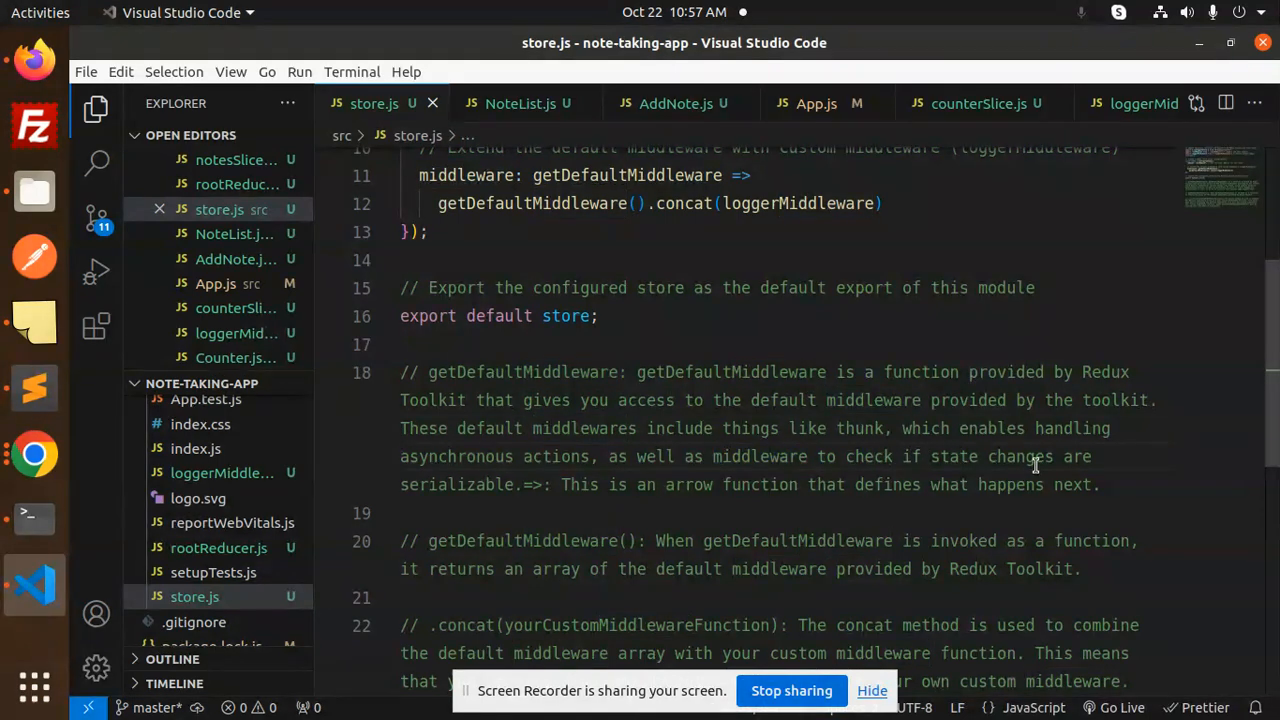
pyautogui.doubleClick(457, 485)
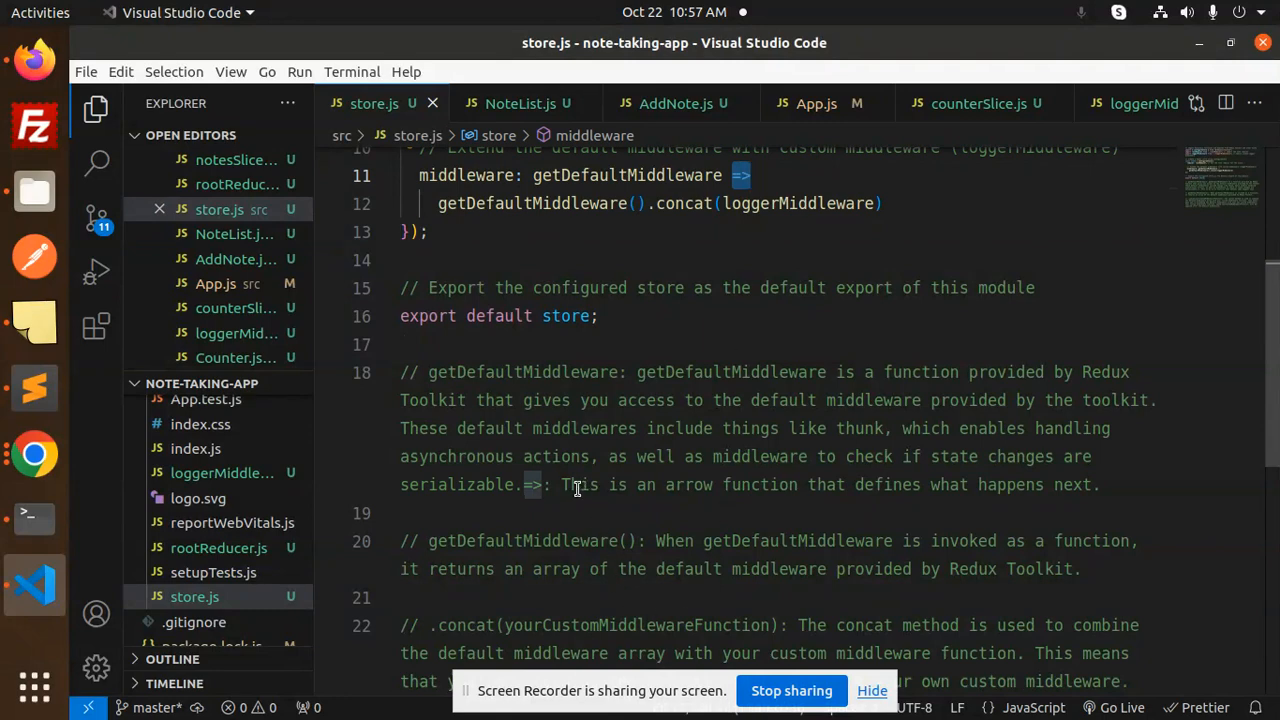
pyautogui.moveTo(563, 484); pyautogui.dragTo(1088, 484)
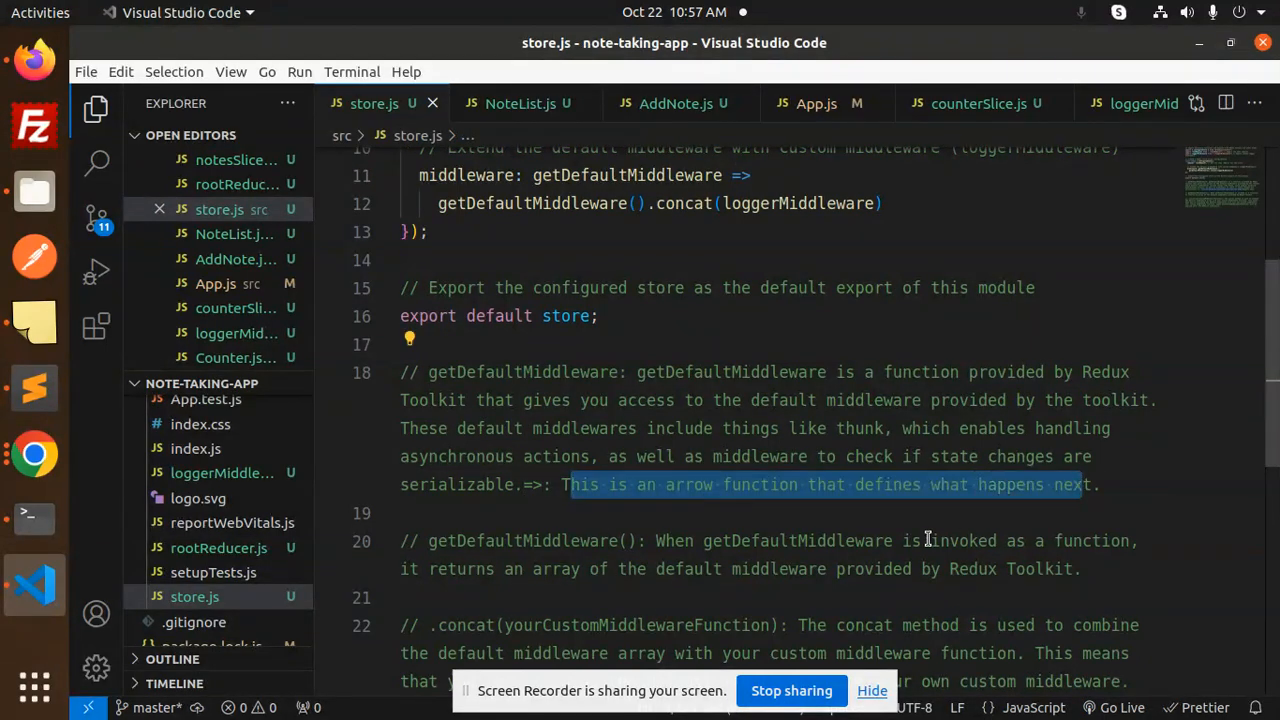
pyautogui.doubleClick(521, 541)
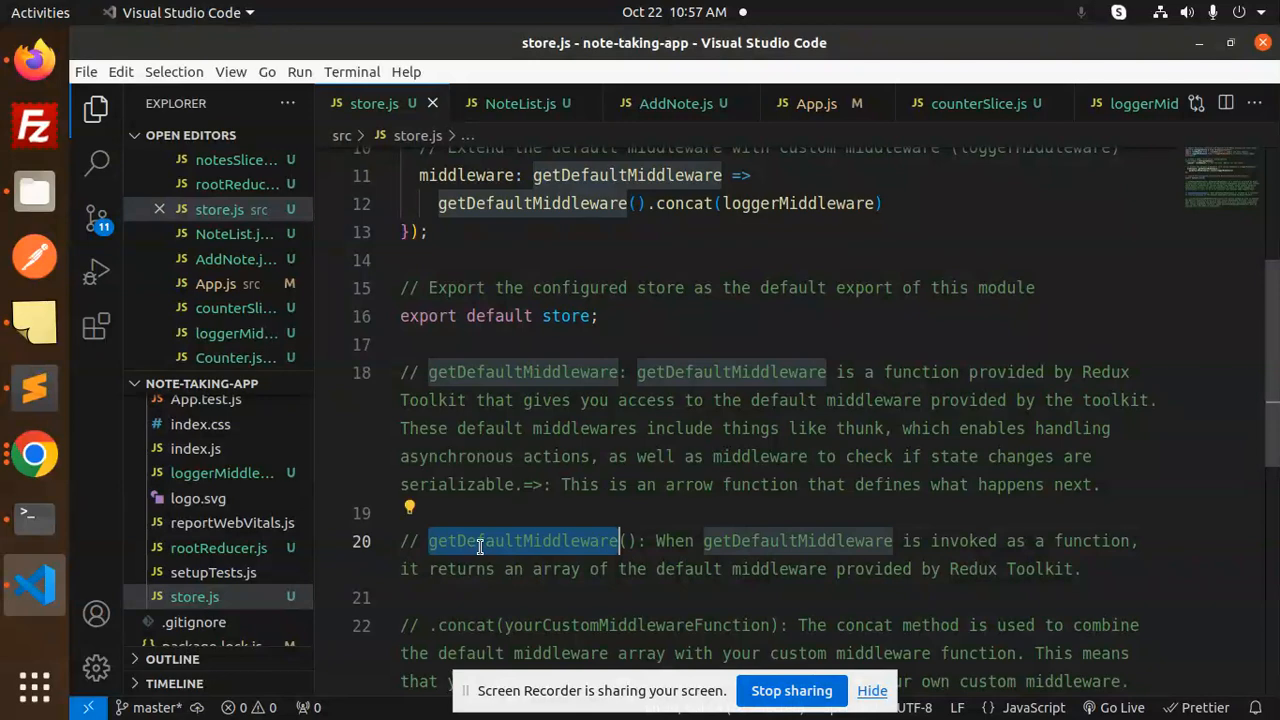
pyautogui.doubleClick(796, 541)
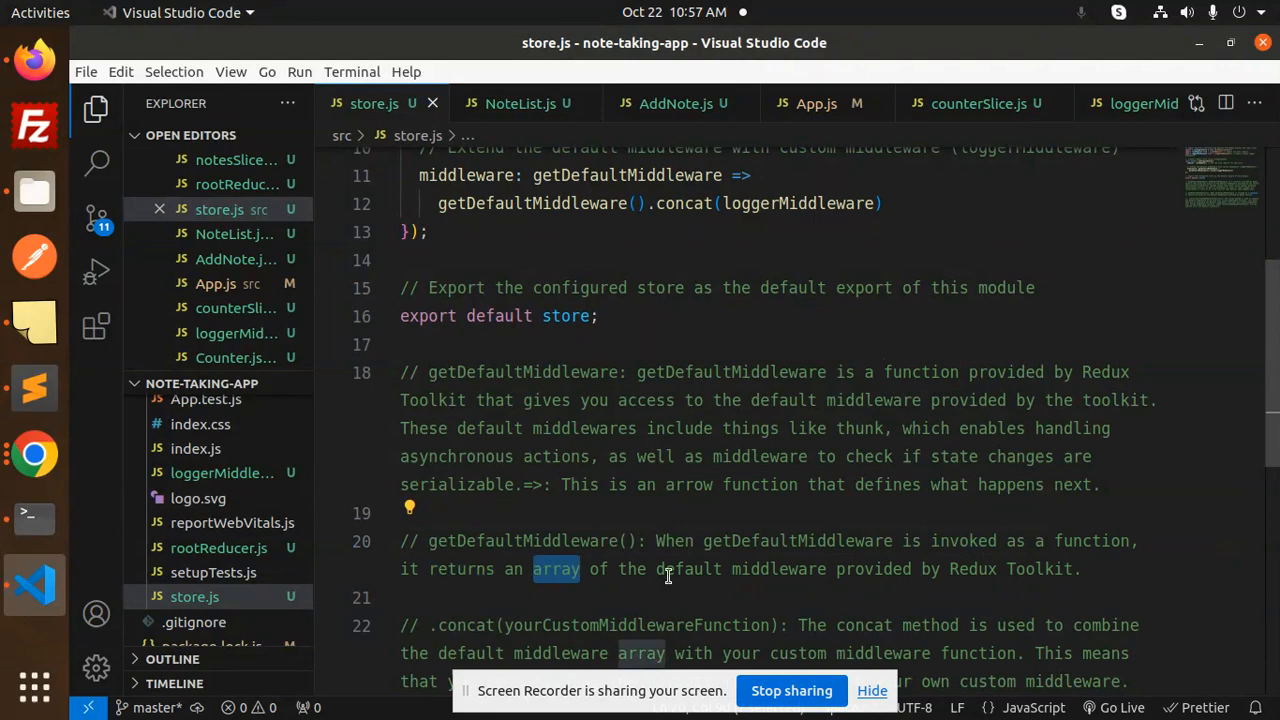
pyautogui.doubleClick(872, 568)
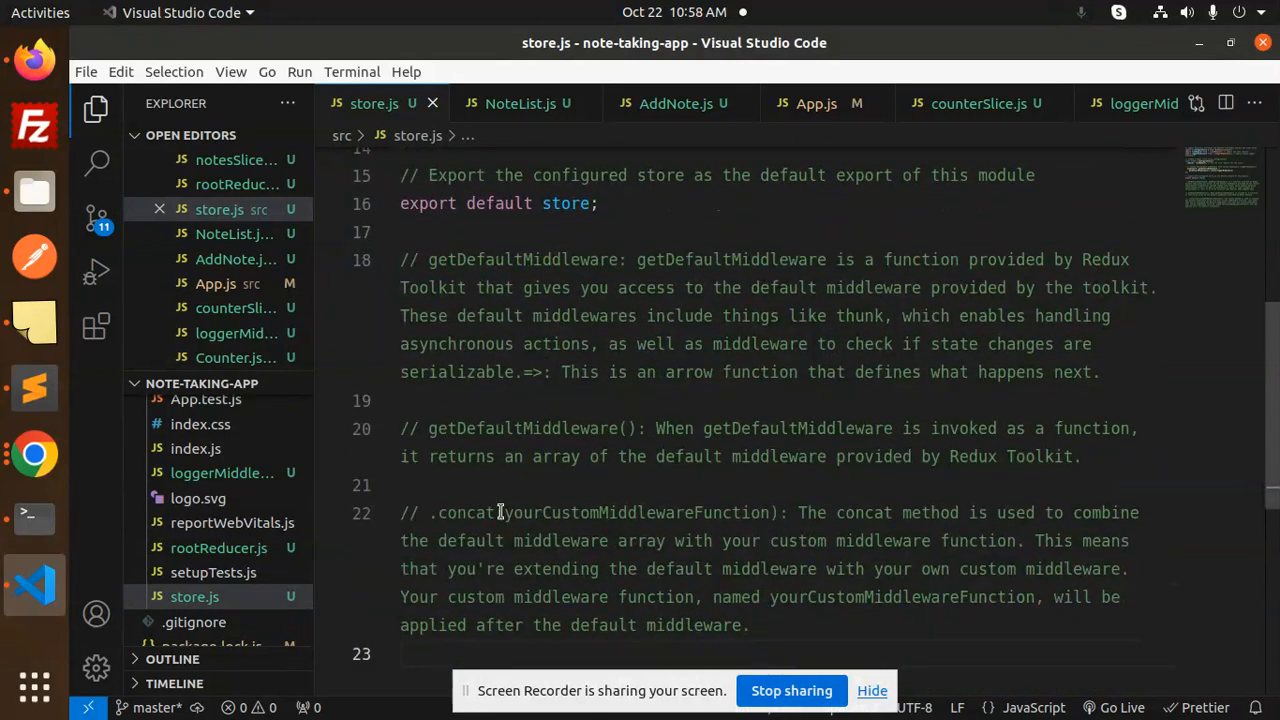
pyautogui.click(838, 513)
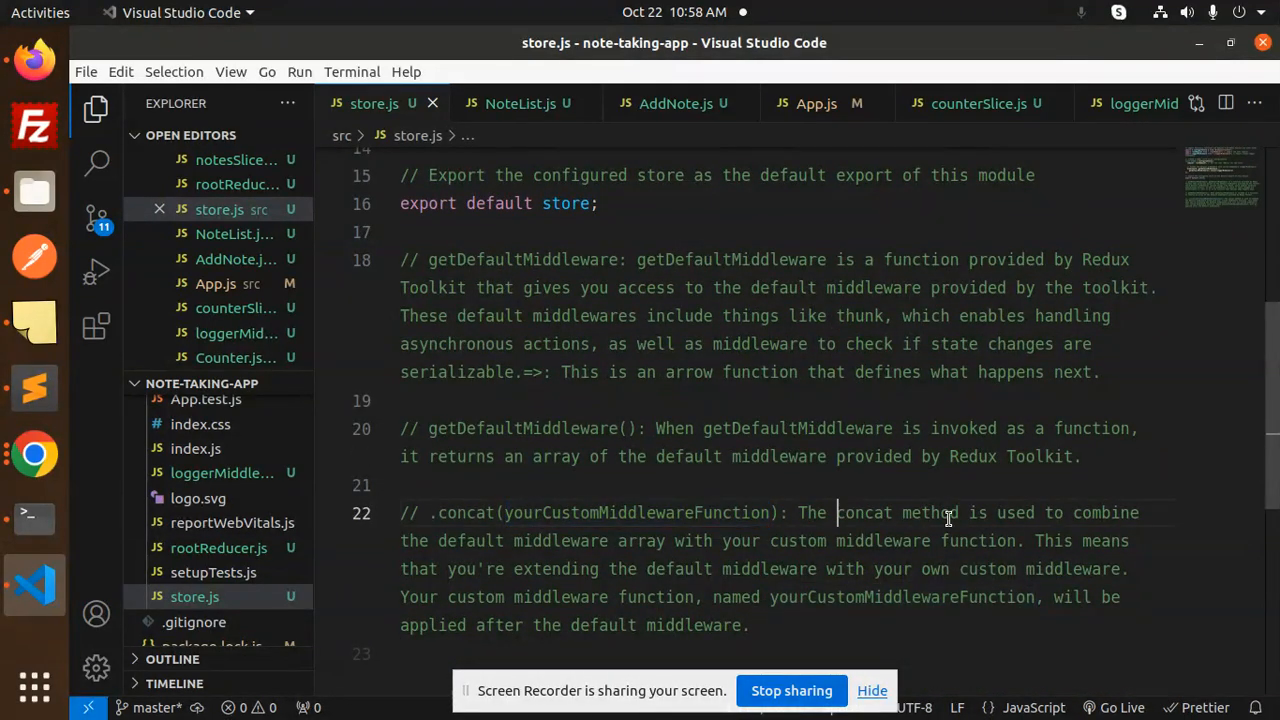
pyautogui.doubleClick(564, 540)
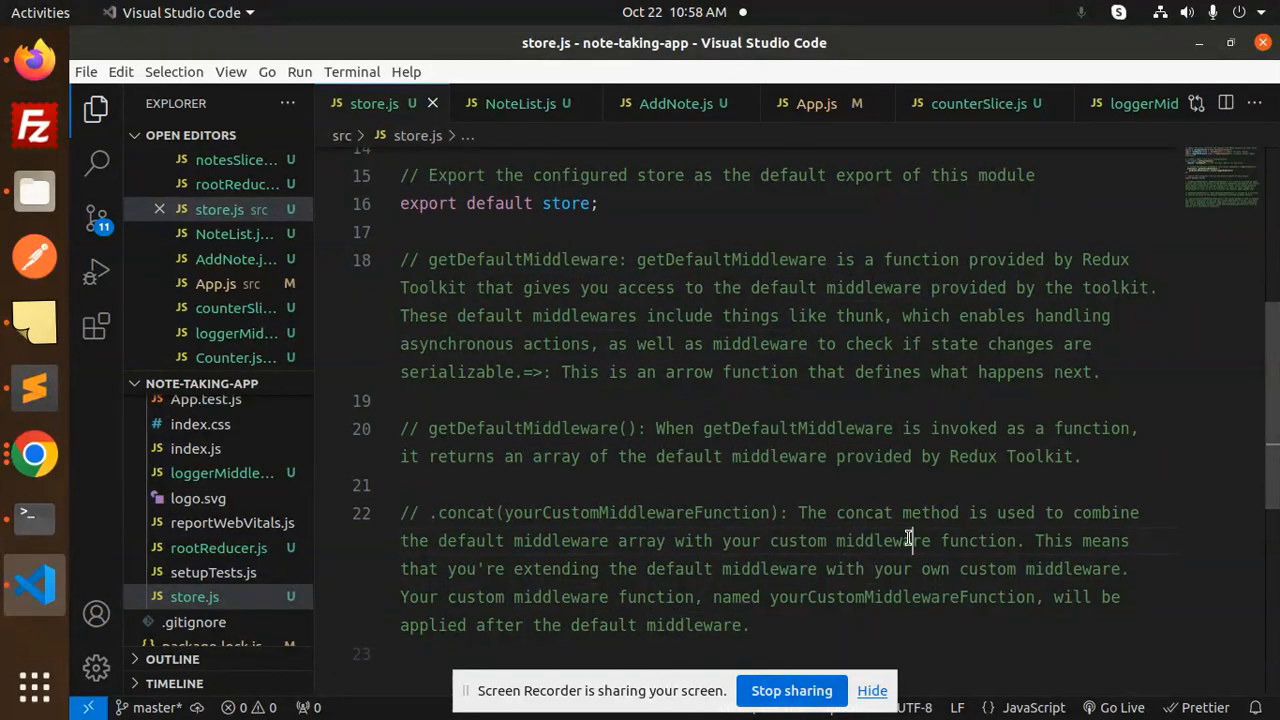
pyautogui.moveTo(590, 570)
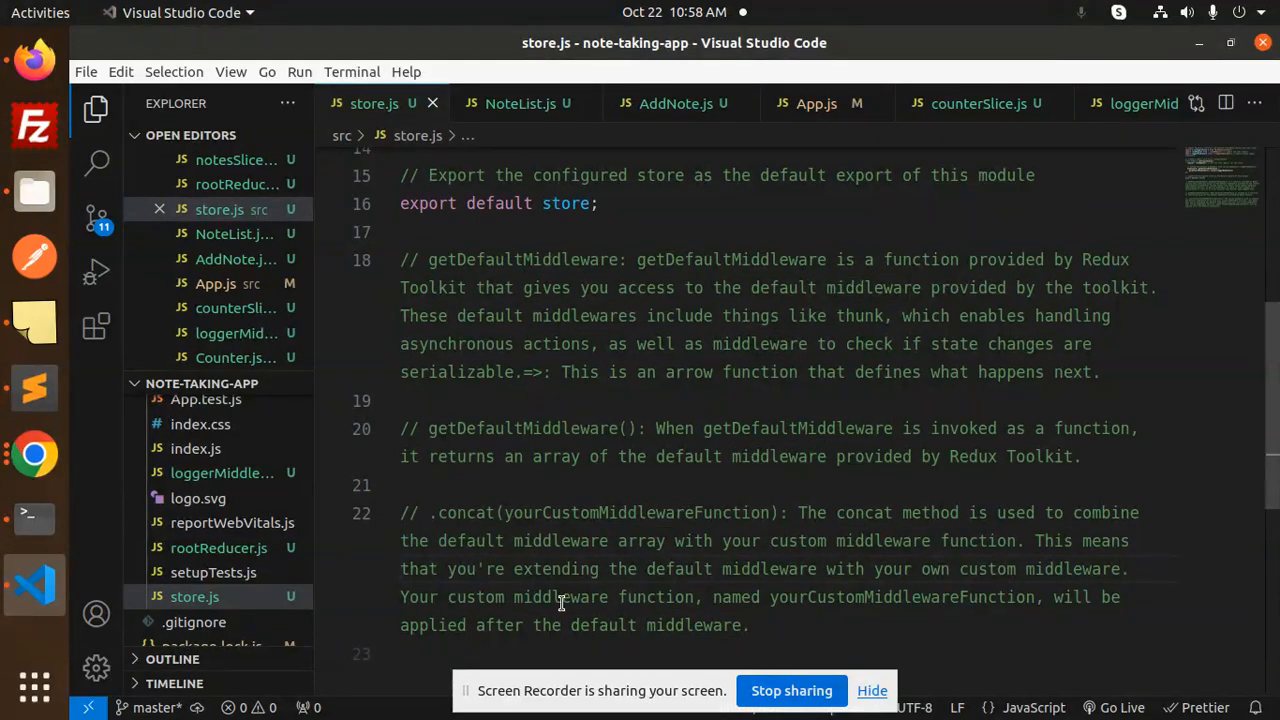
pyautogui.moveTo(920, 597)
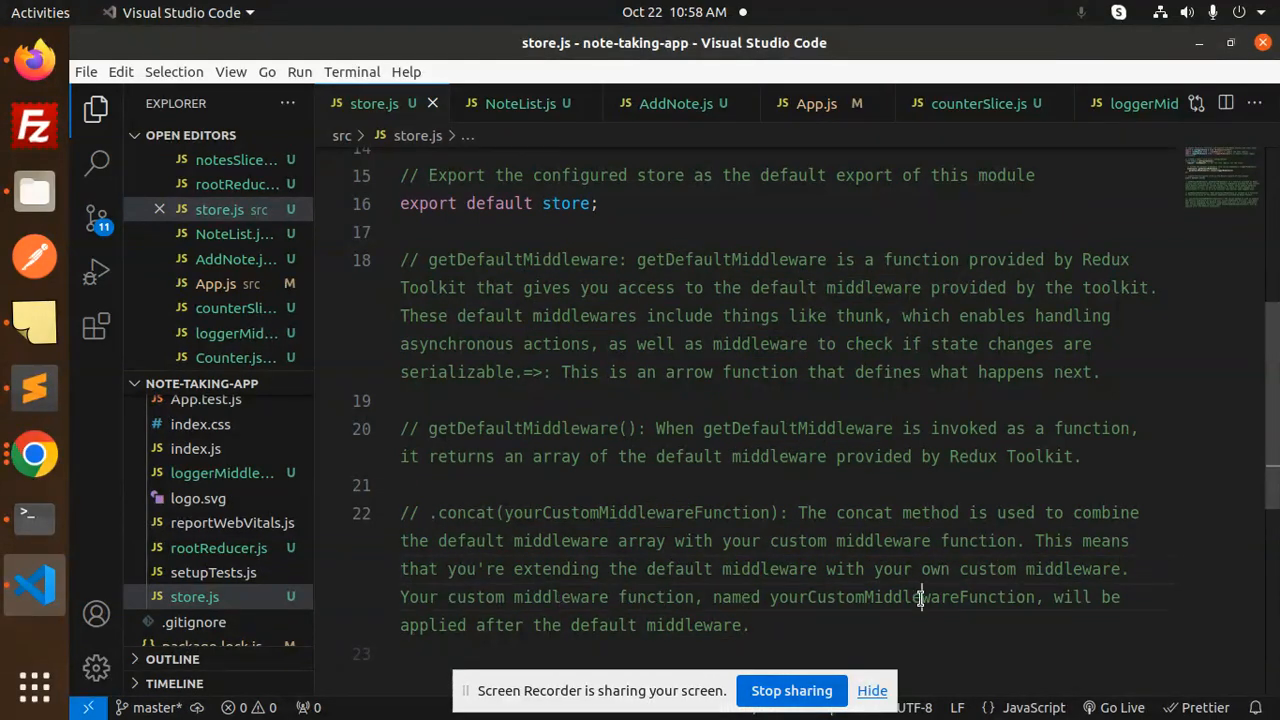
pyautogui.doubleClick(902, 597)
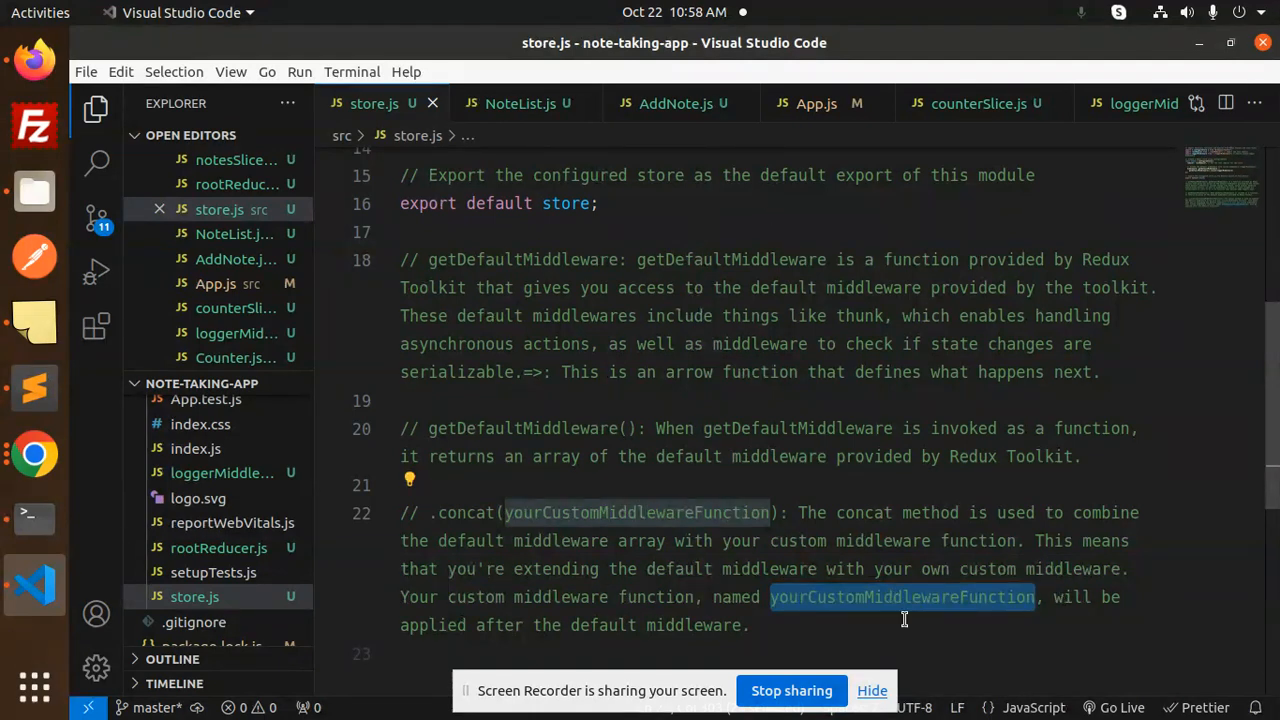
pyautogui.click(740, 625)
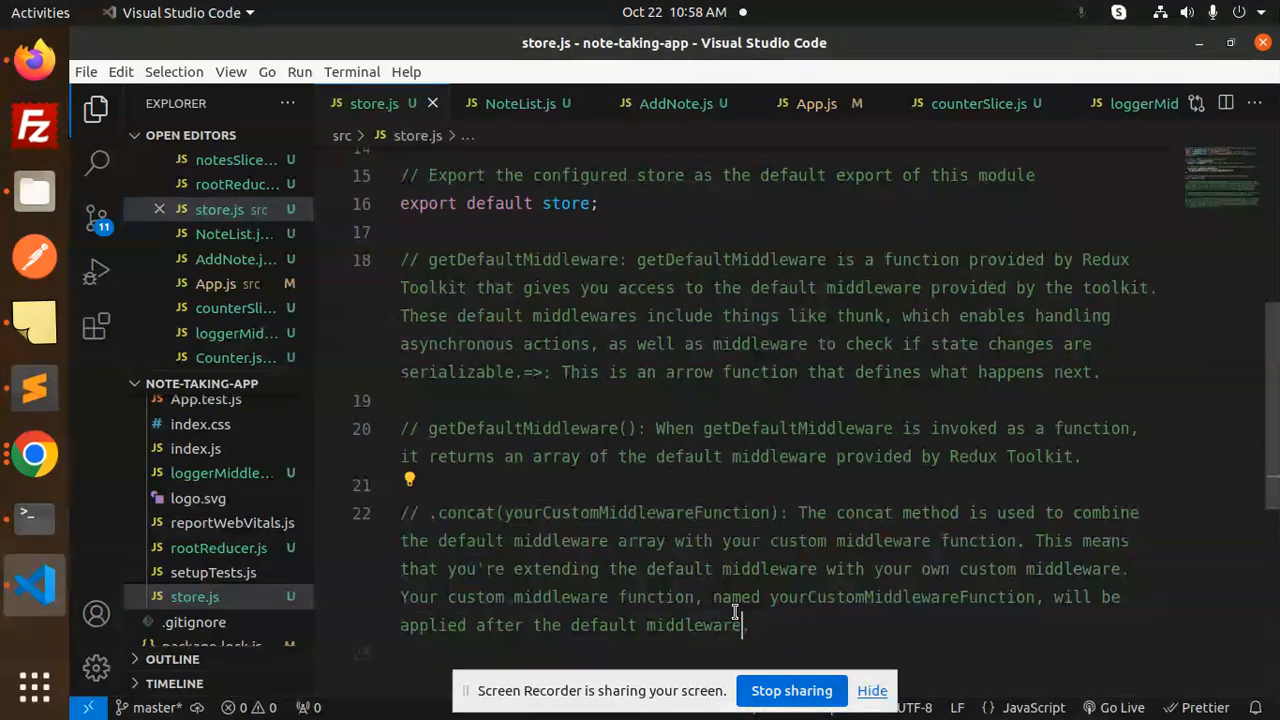